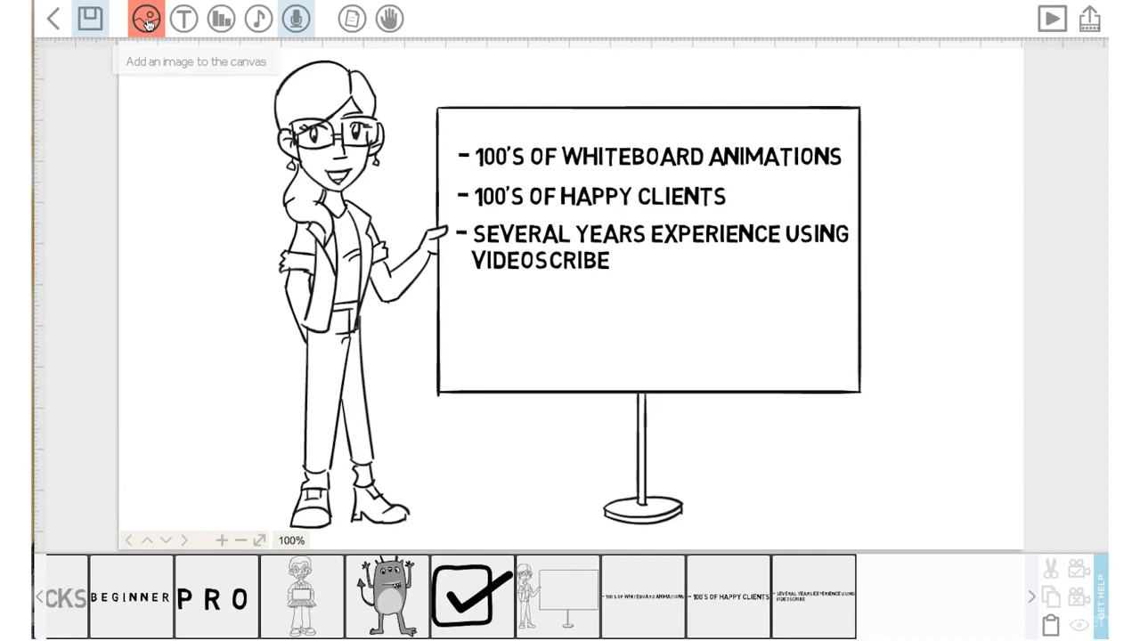
Step: Add a 'scribble out' image from the library and place it over the board's bullet text
click(142, 20)
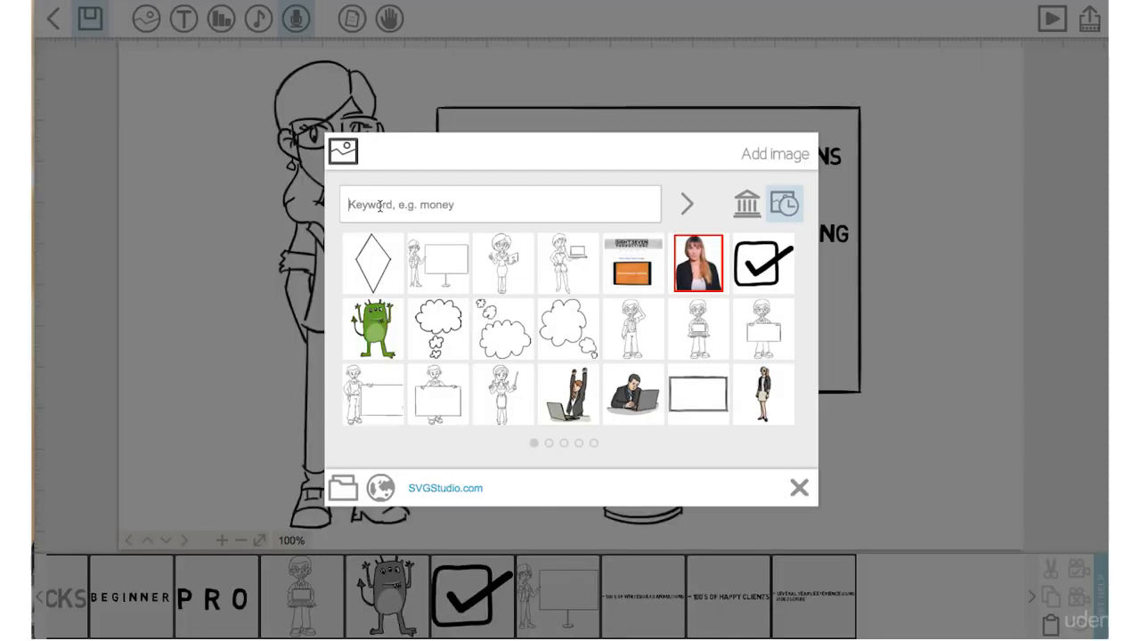
text(sc)
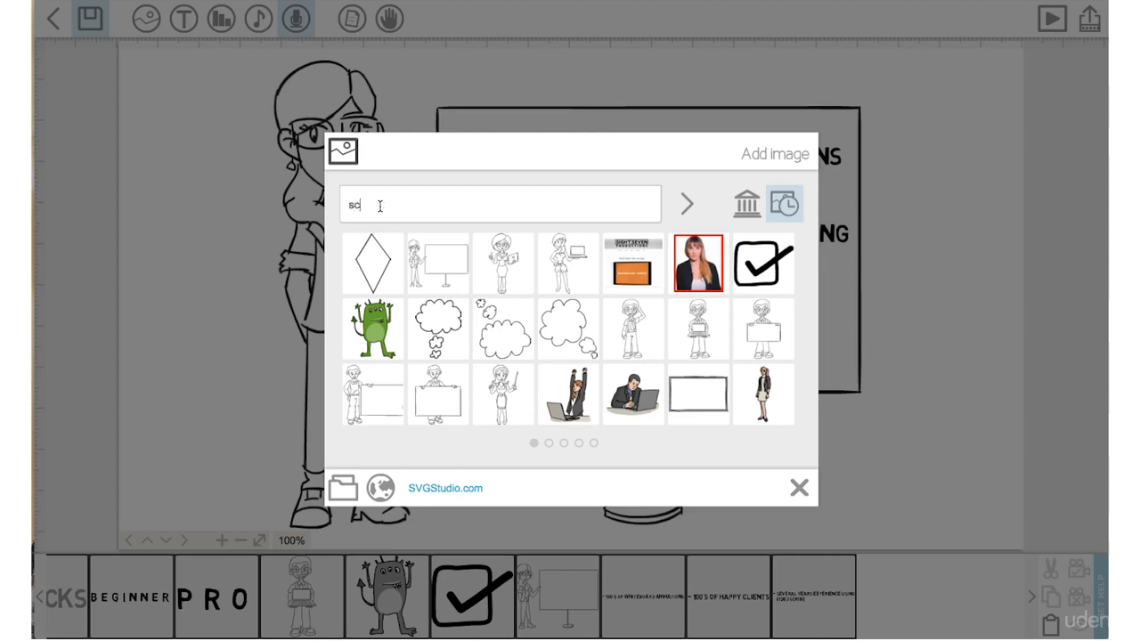
text(scribble out)
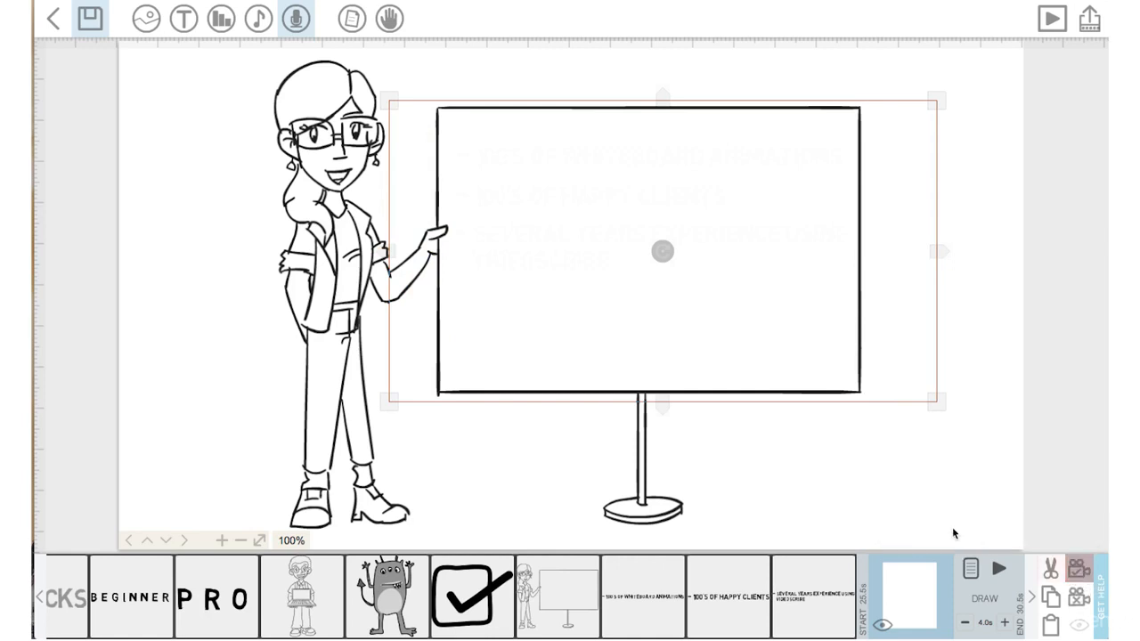
Step: Give the scribble-out image 0.0s pause and 0.0s transition so it lasts one second
click(962, 620)
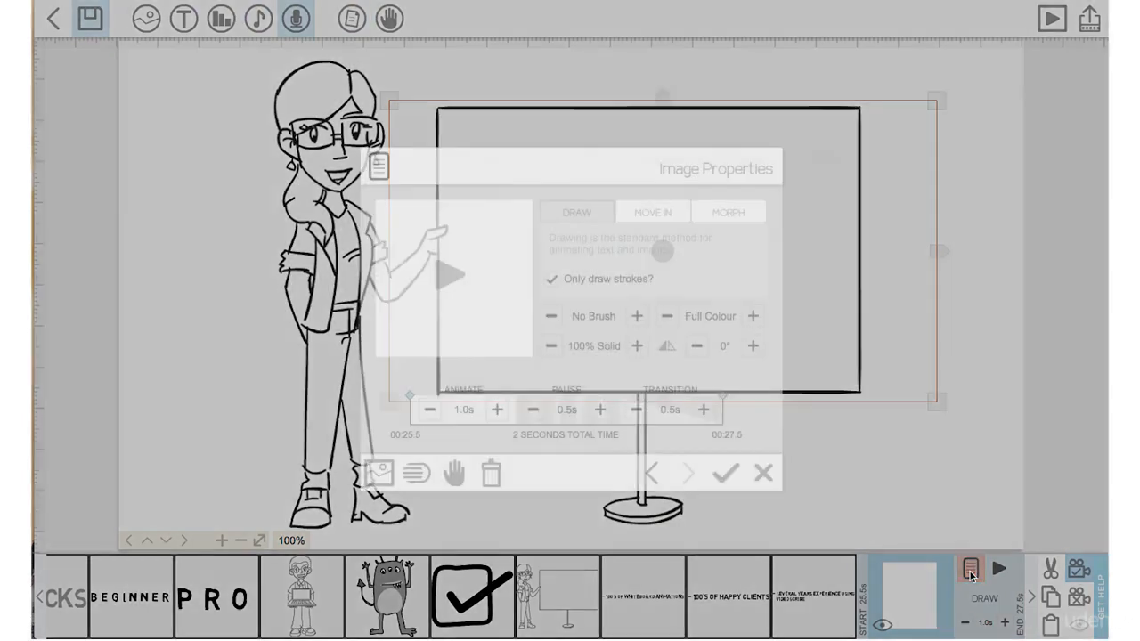
click(533, 410)
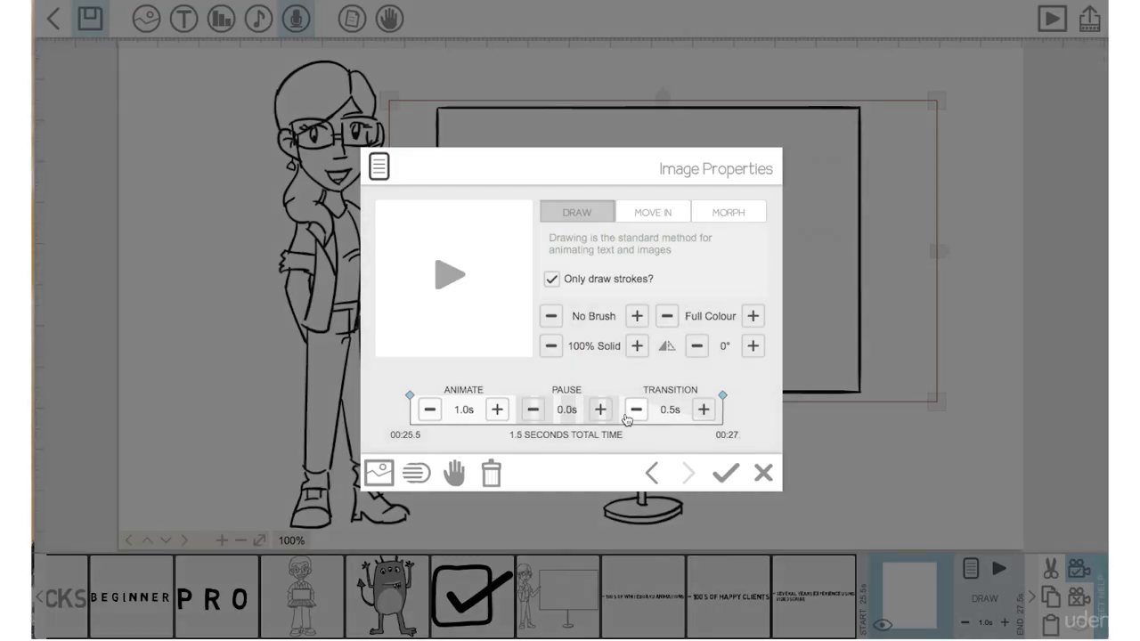
click(633, 410)
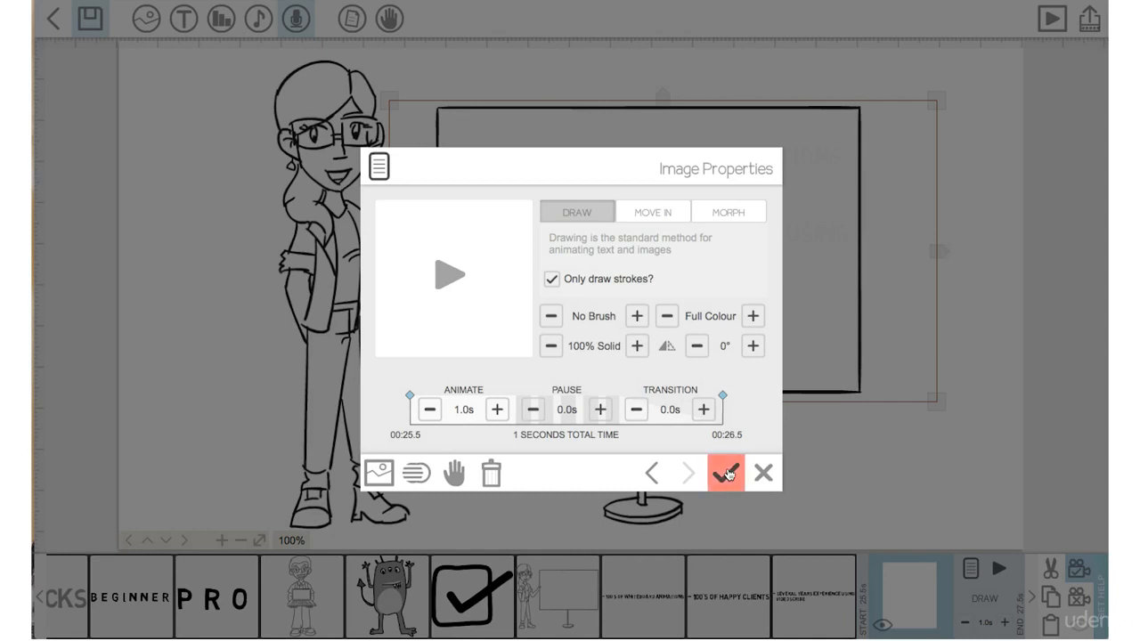
click(727, 474)
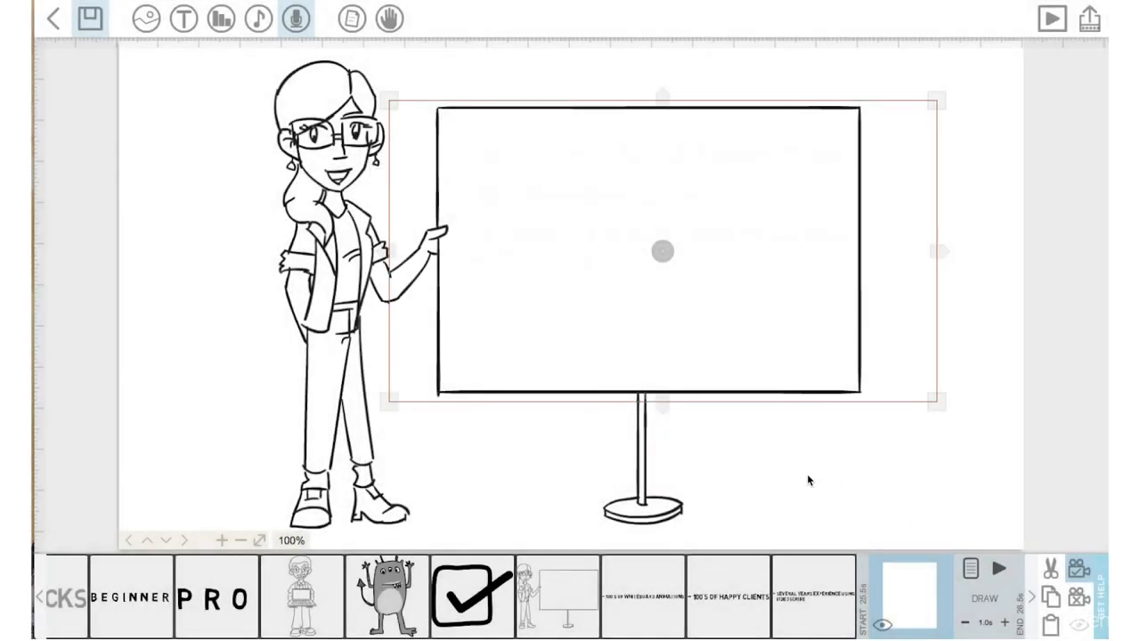
Step: Move the copied 'Several years experience' bullet to the top of the board and show its text properties
click(240, 541)
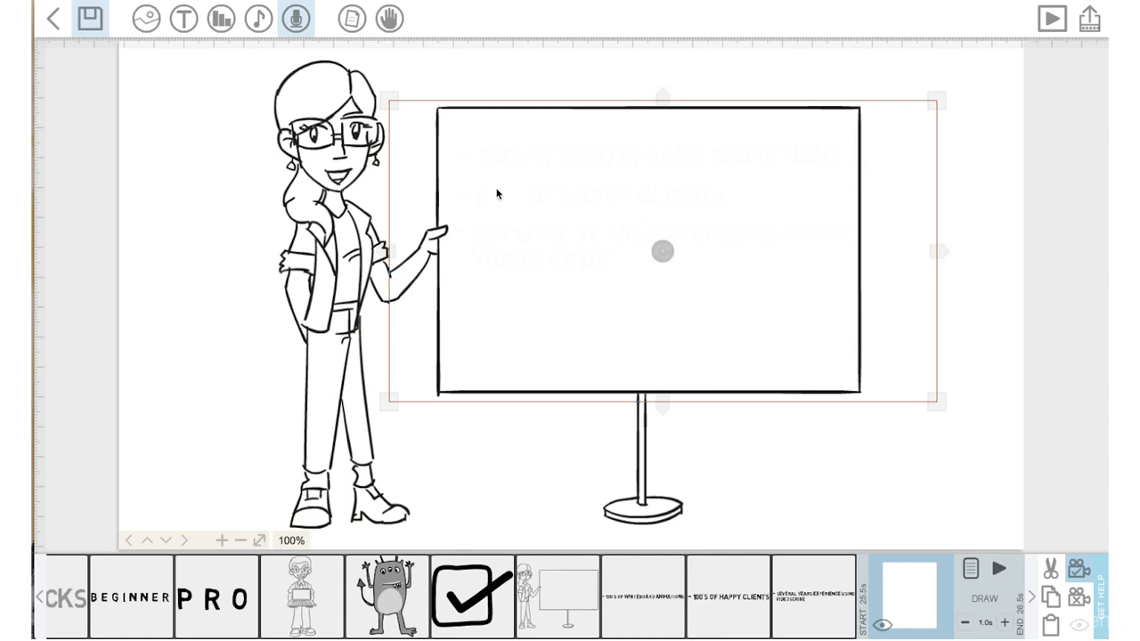
mouse_move(475, 182)
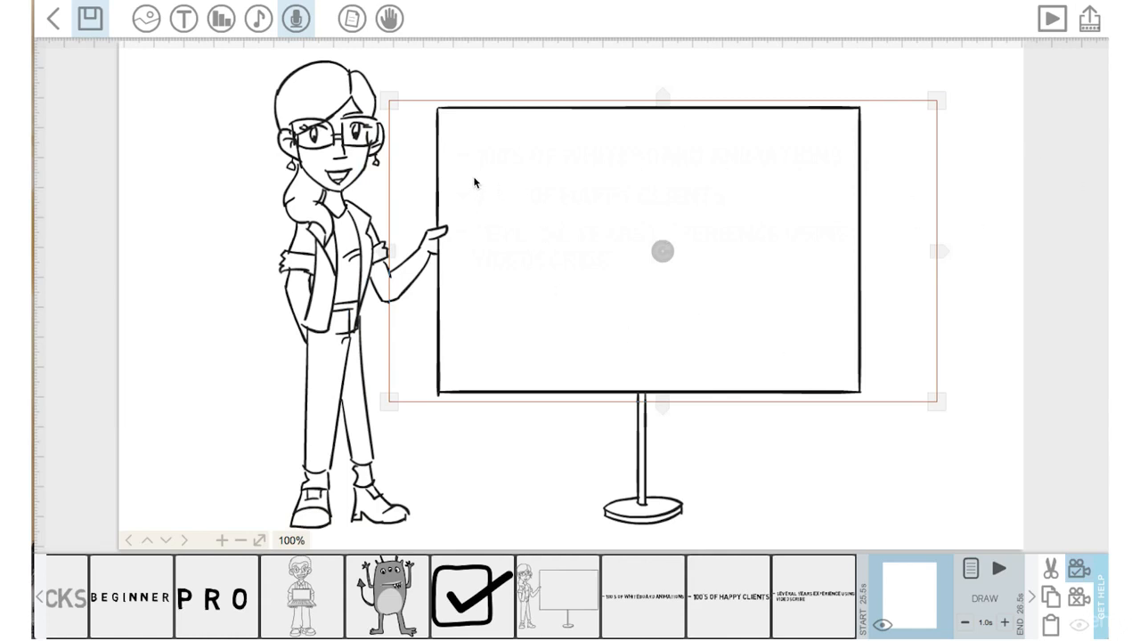
mouse_move(221, 78)
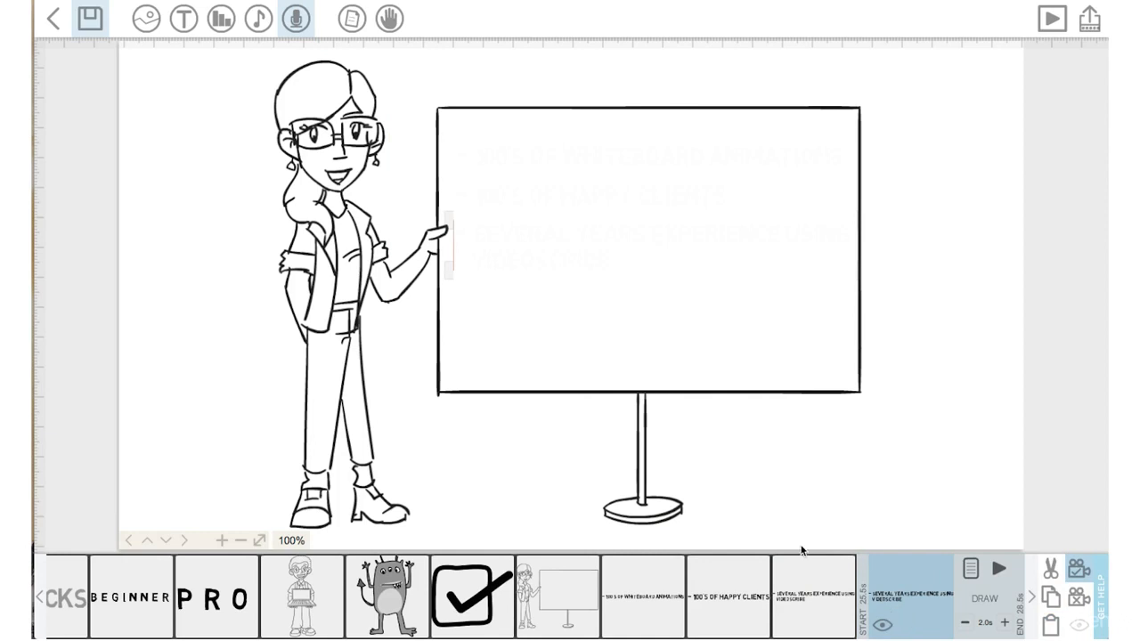
mouse_move(848, 589)
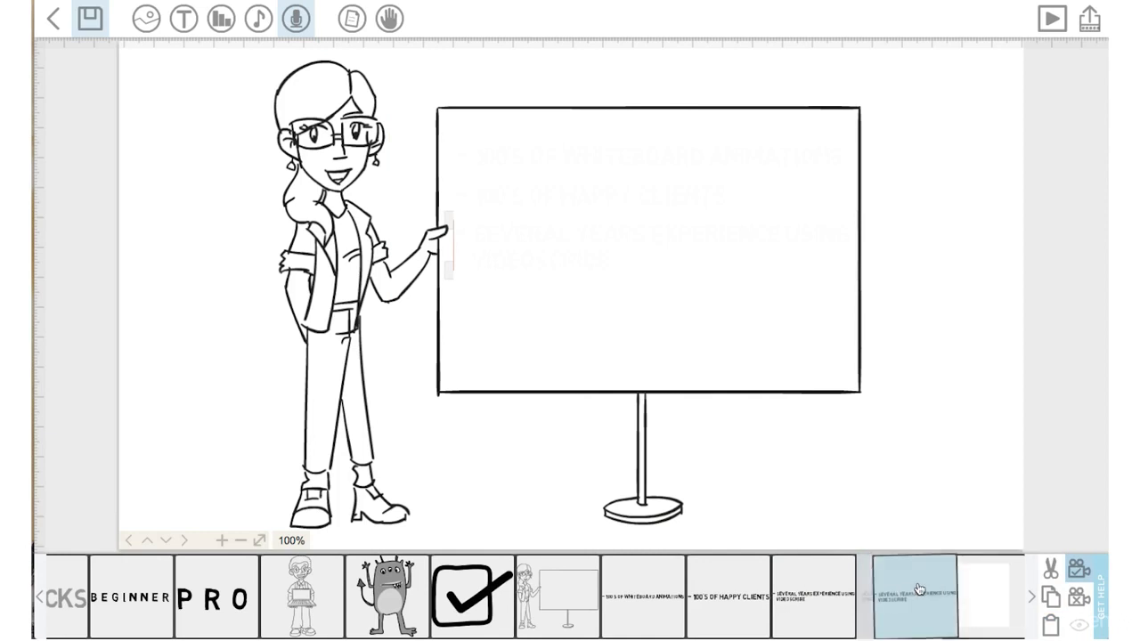
click(919, 595)
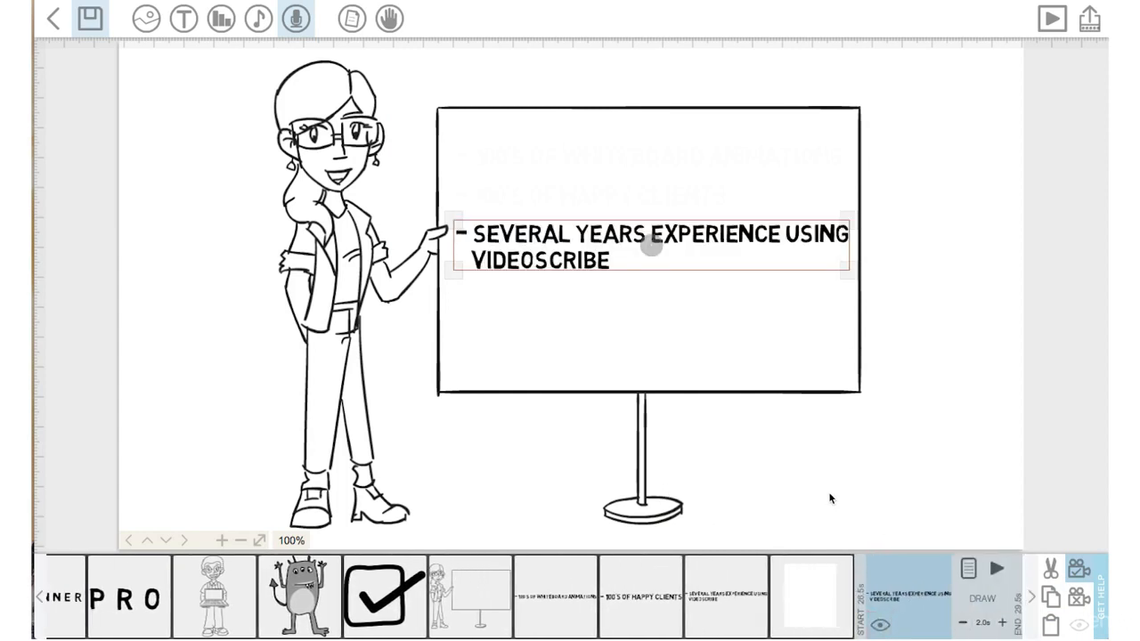
drag(648, 246, 649, 176)
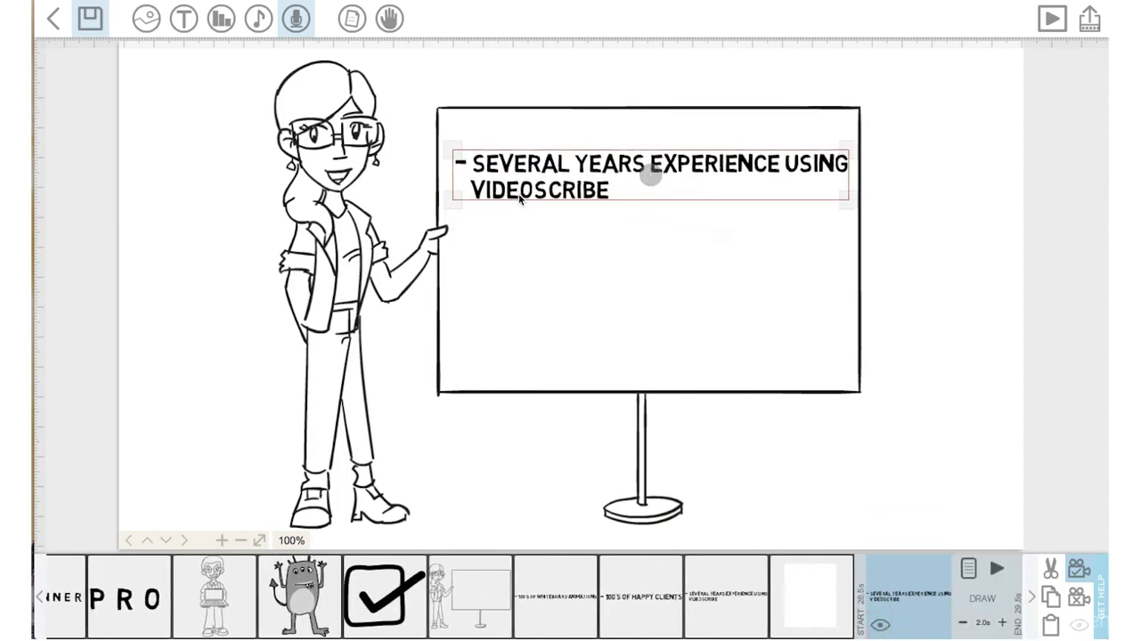
click(1050, 18)
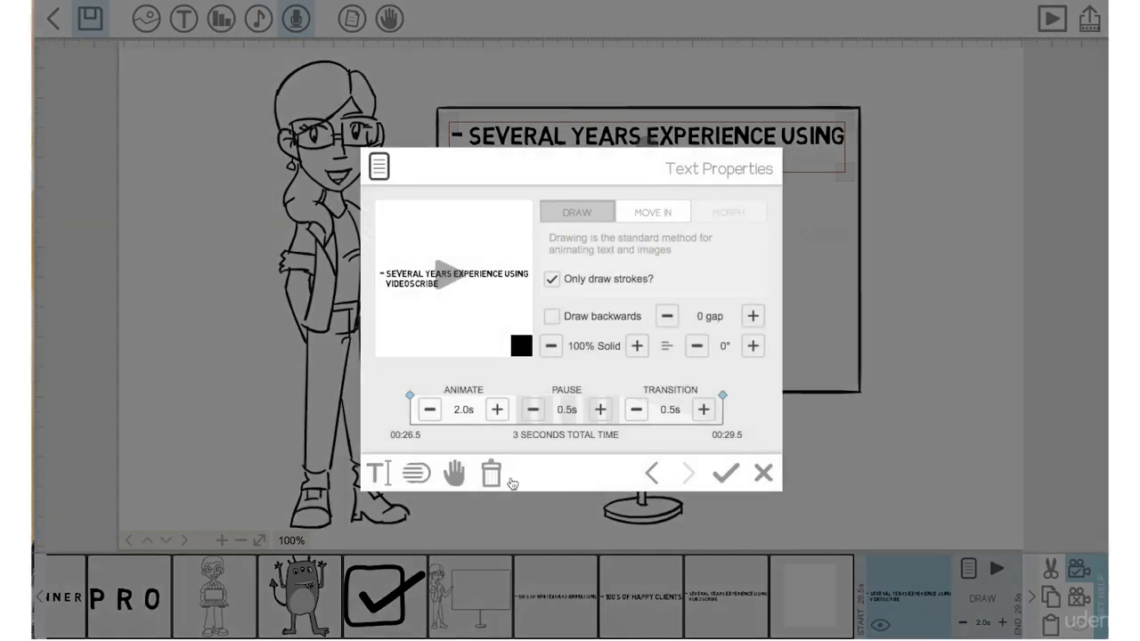
Step: Replace the bullet with 'You'll learn all of the tools in videoscribe & how to create engaging videos'
click(381, 474)
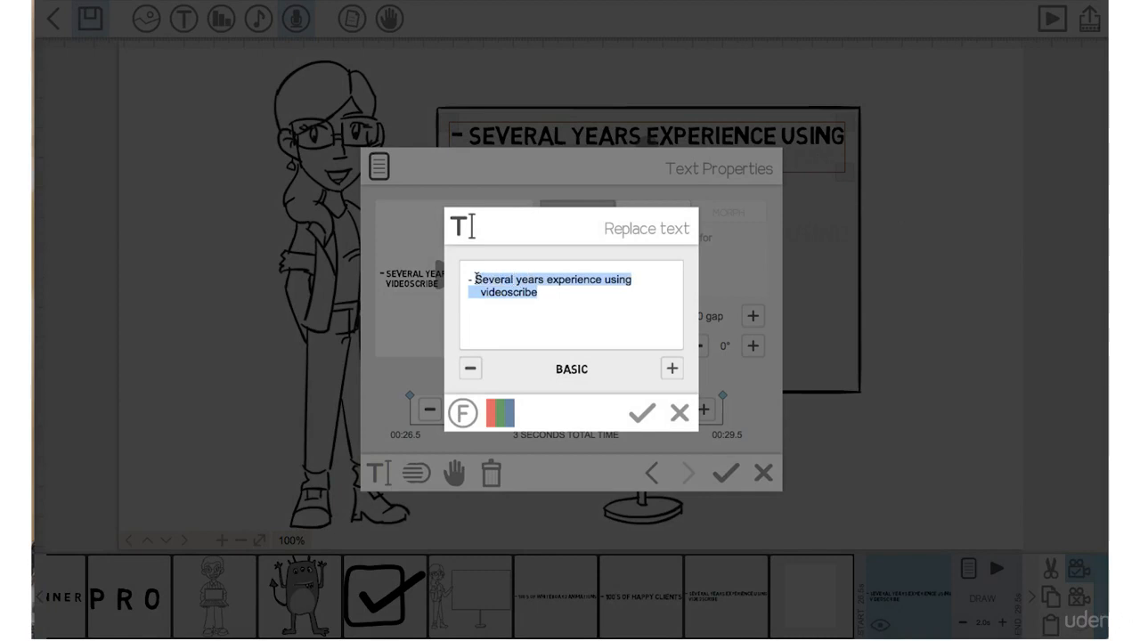
mouse_move(600, 367)
text(- You'll )
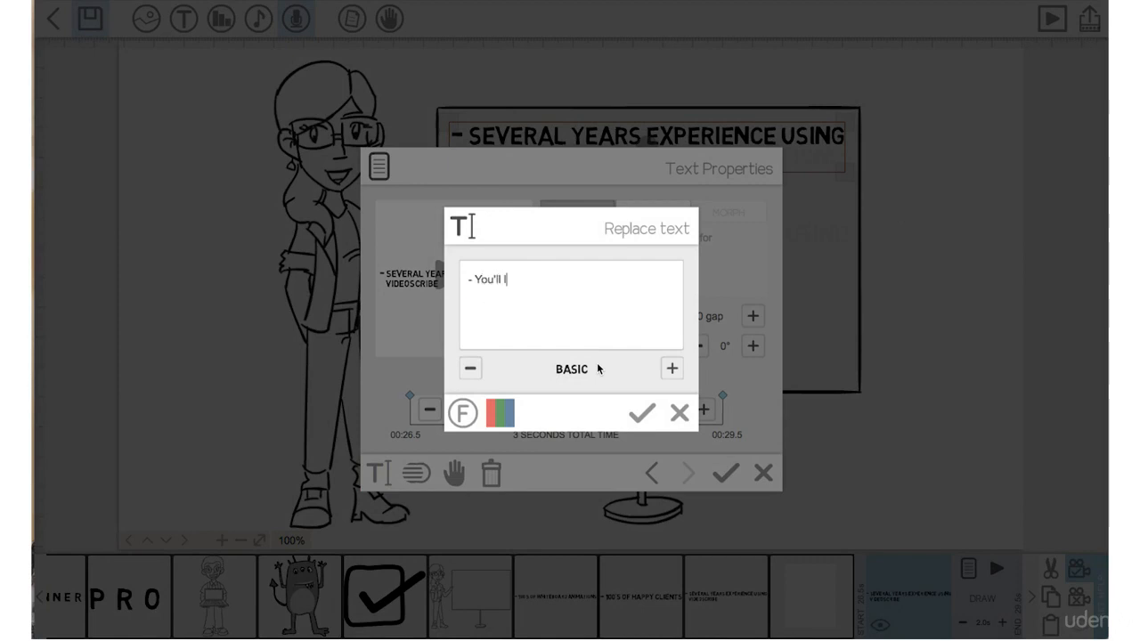
text(learn all o)
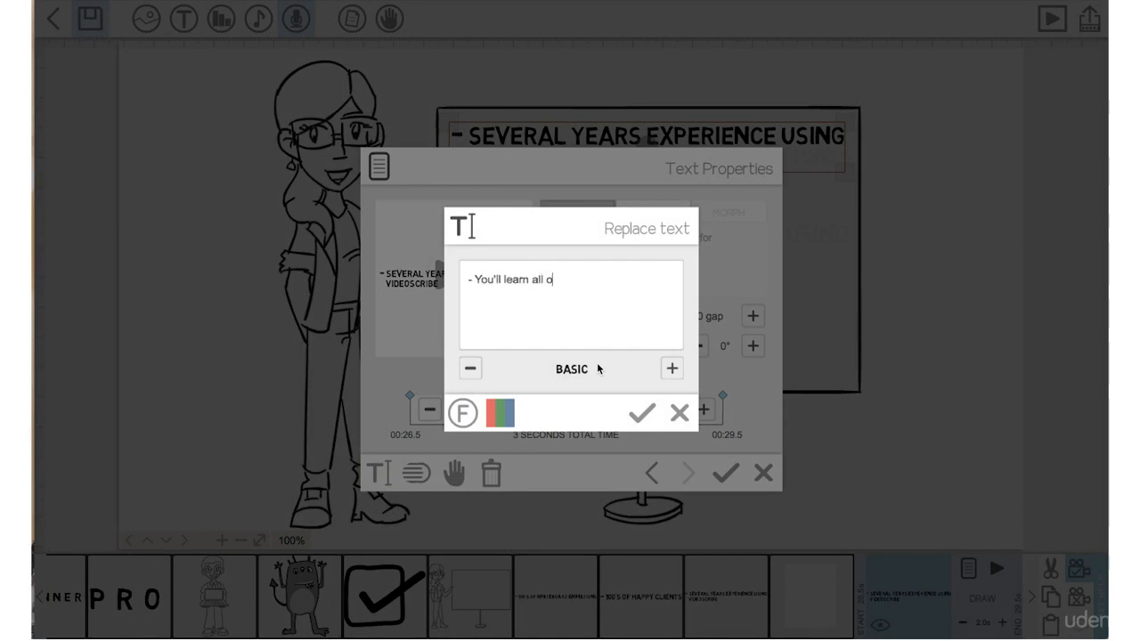
text(f the tool)
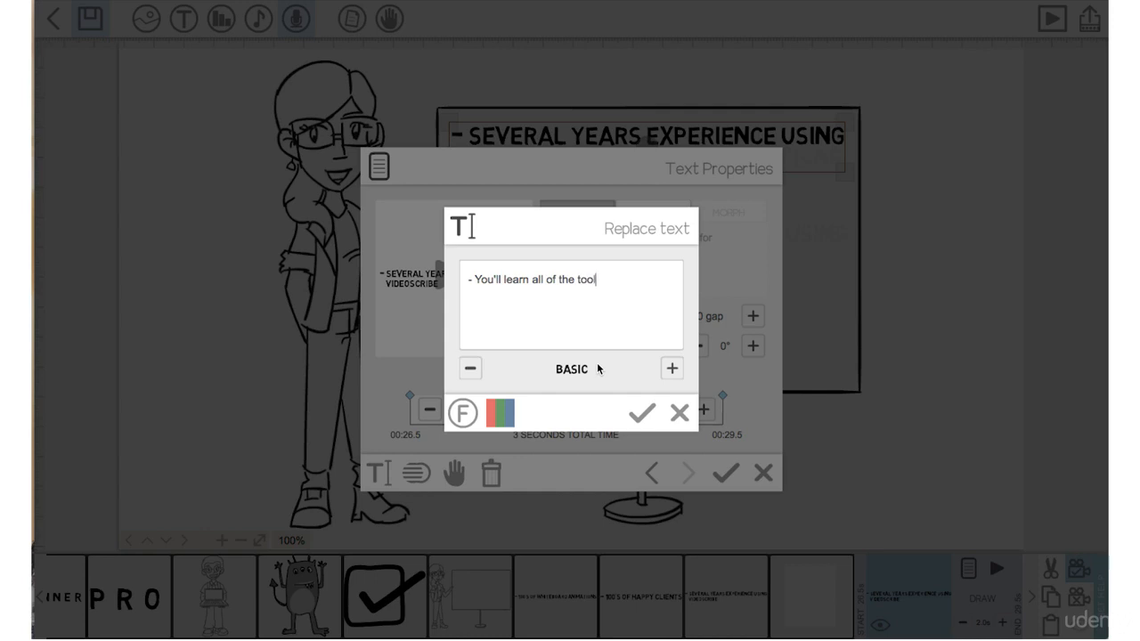
text(s in)
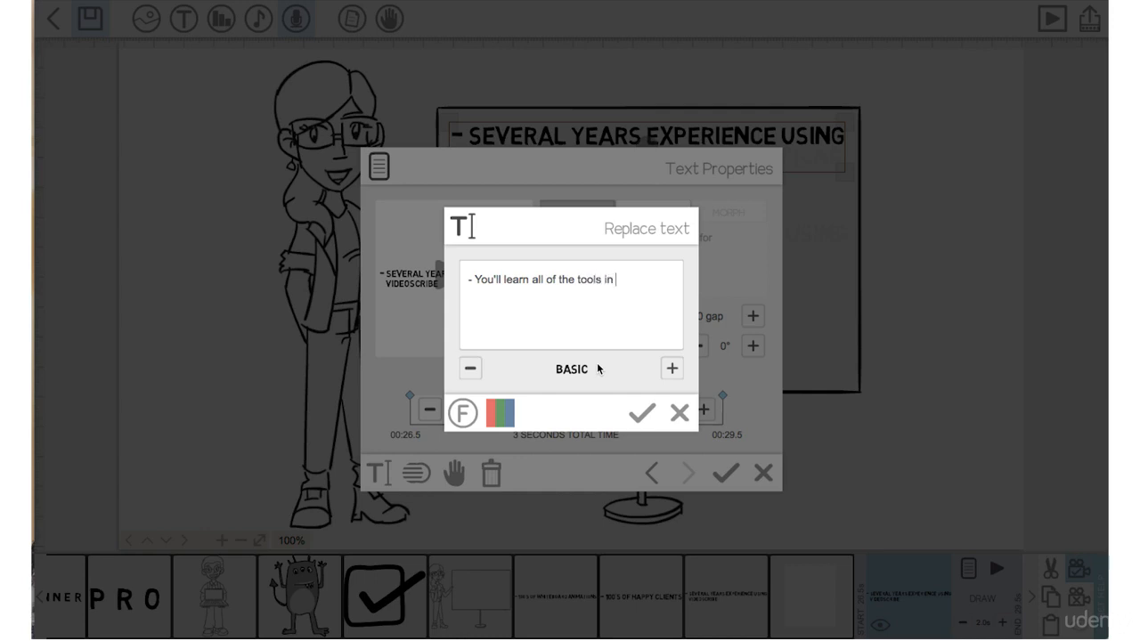
text(videoscrib)
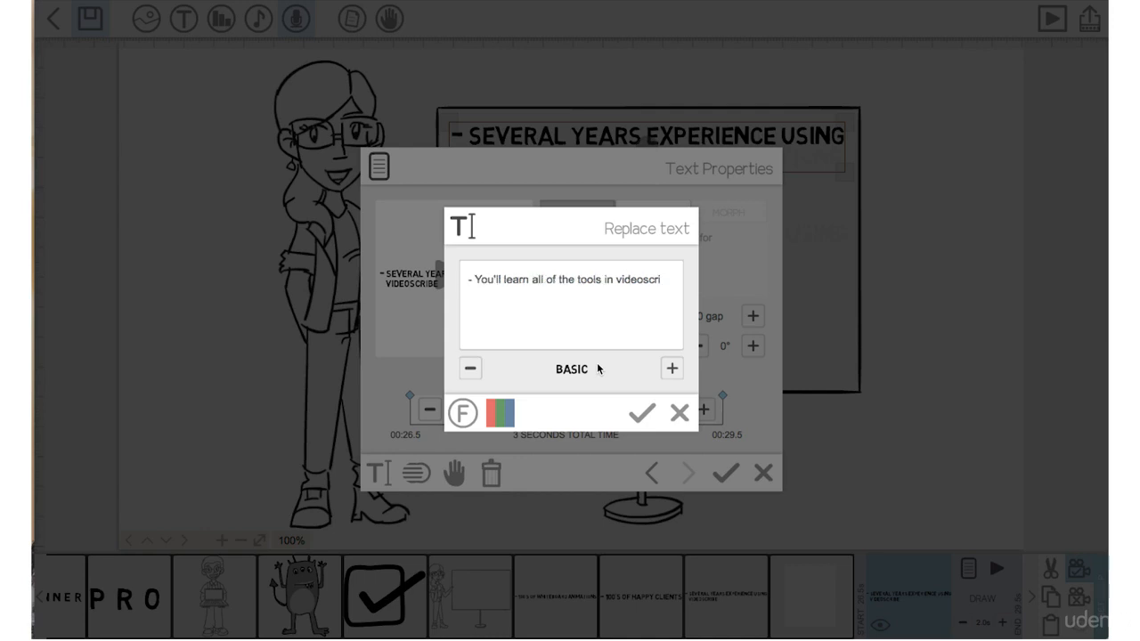
text(& how t)
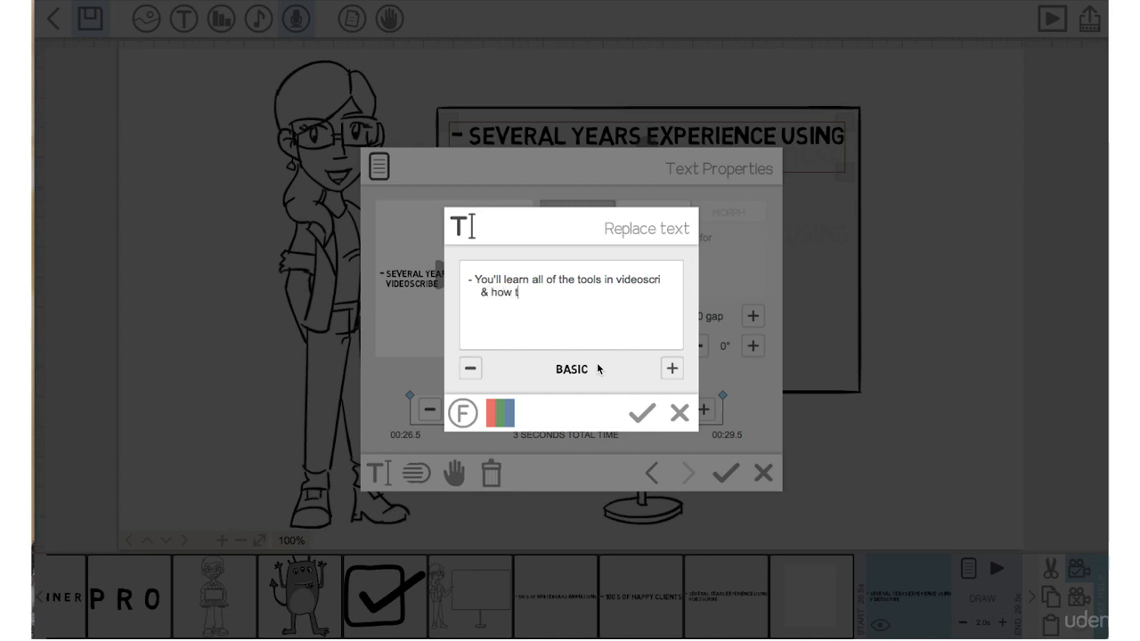
text(o create)
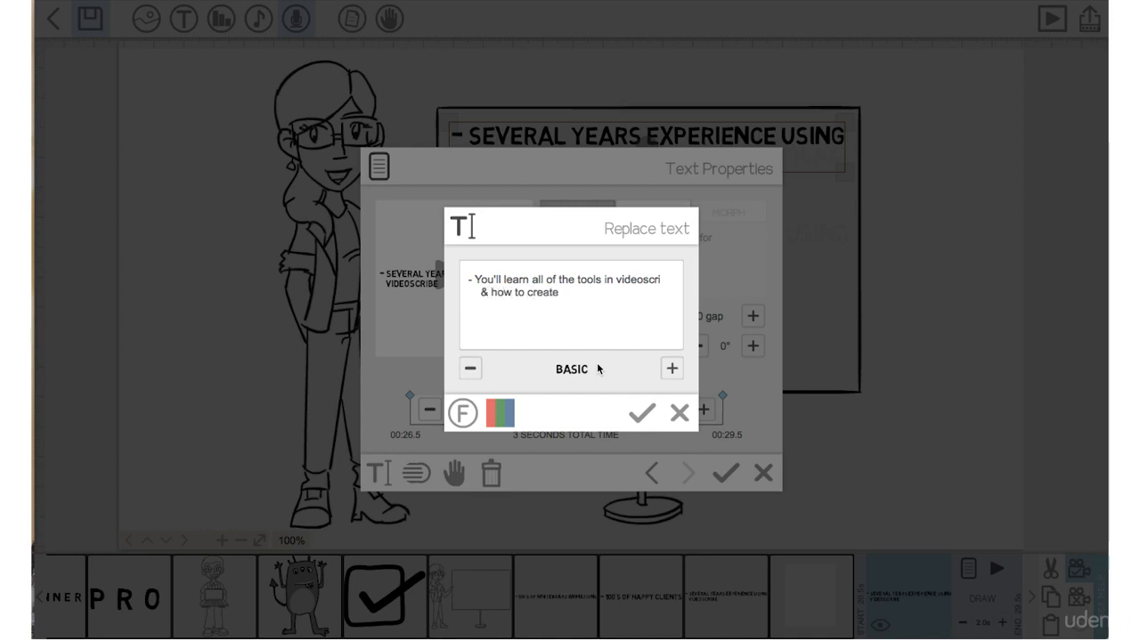
text(engaging vi)
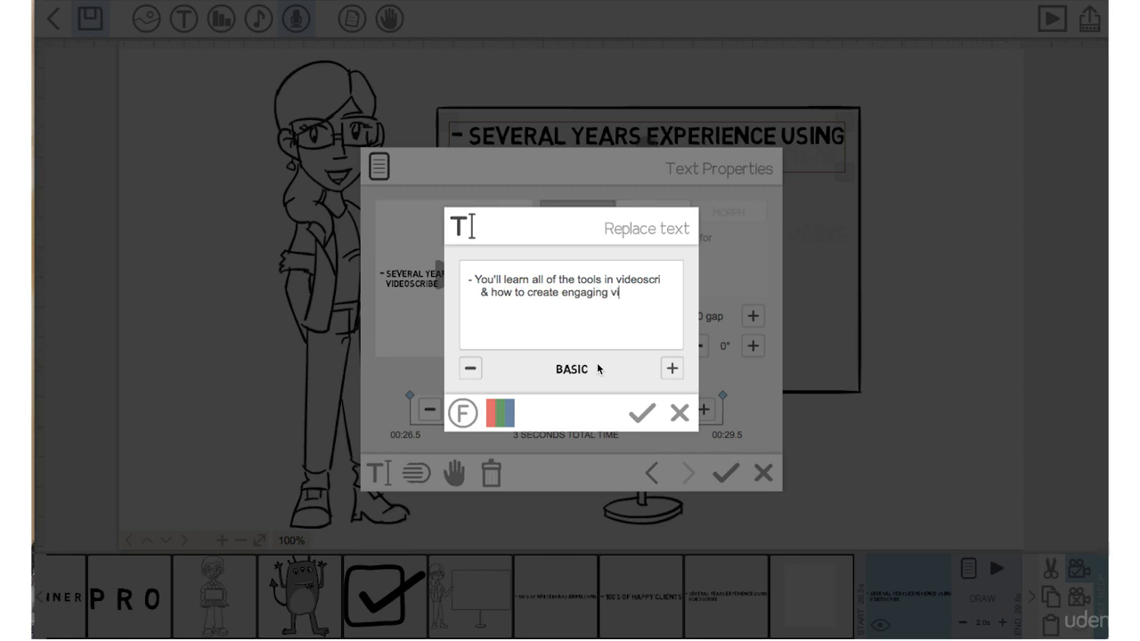
text(deos)
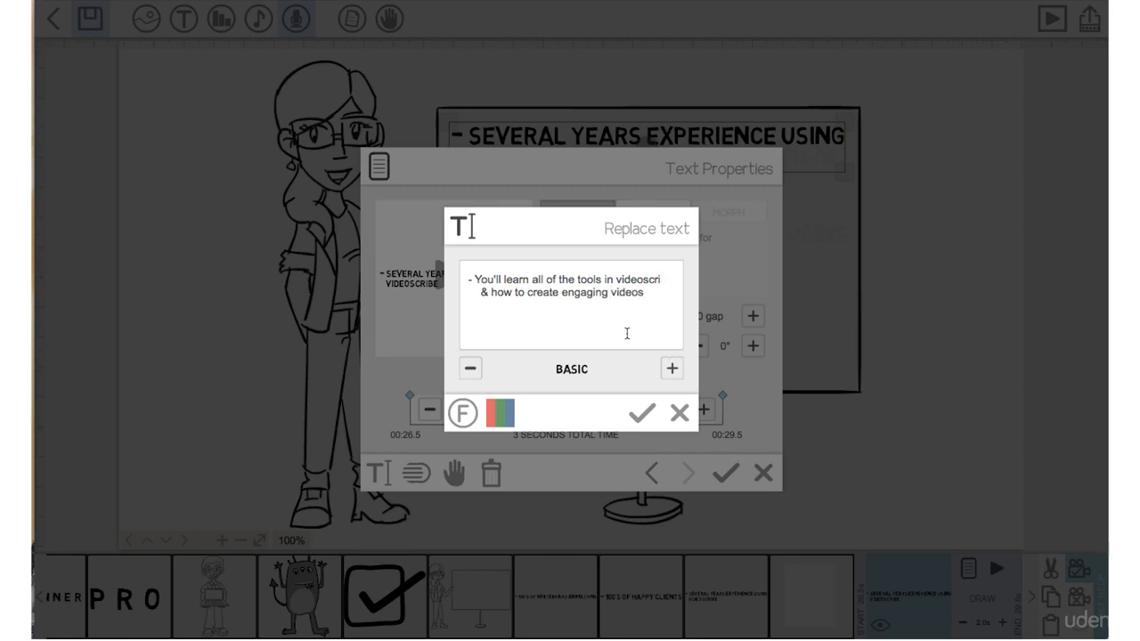
click(641, 413)
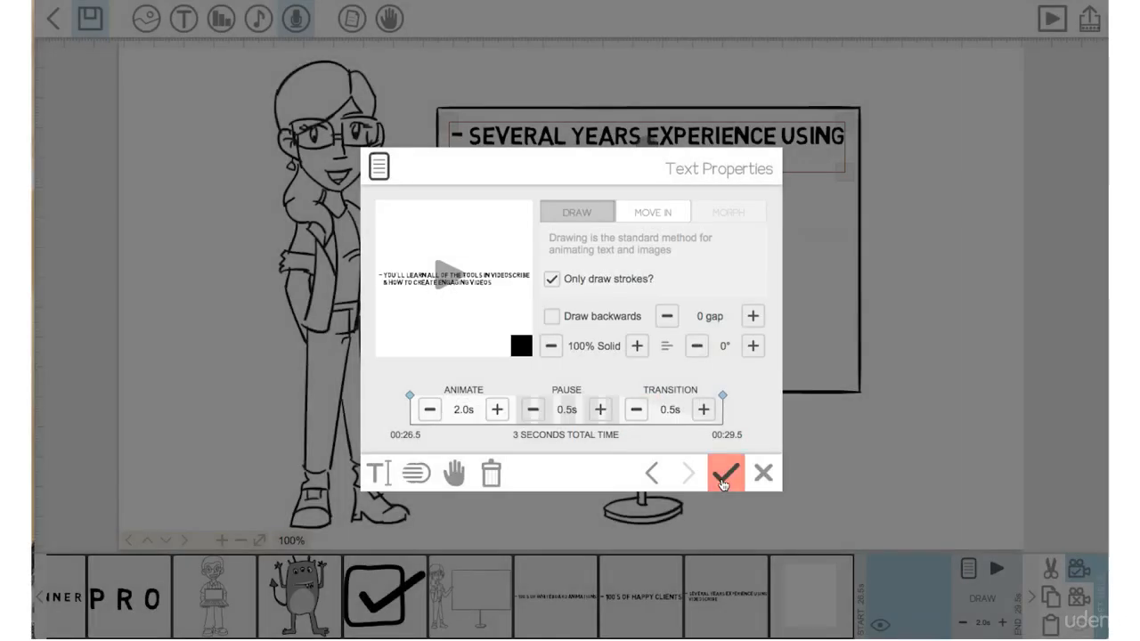
click(725, 474)
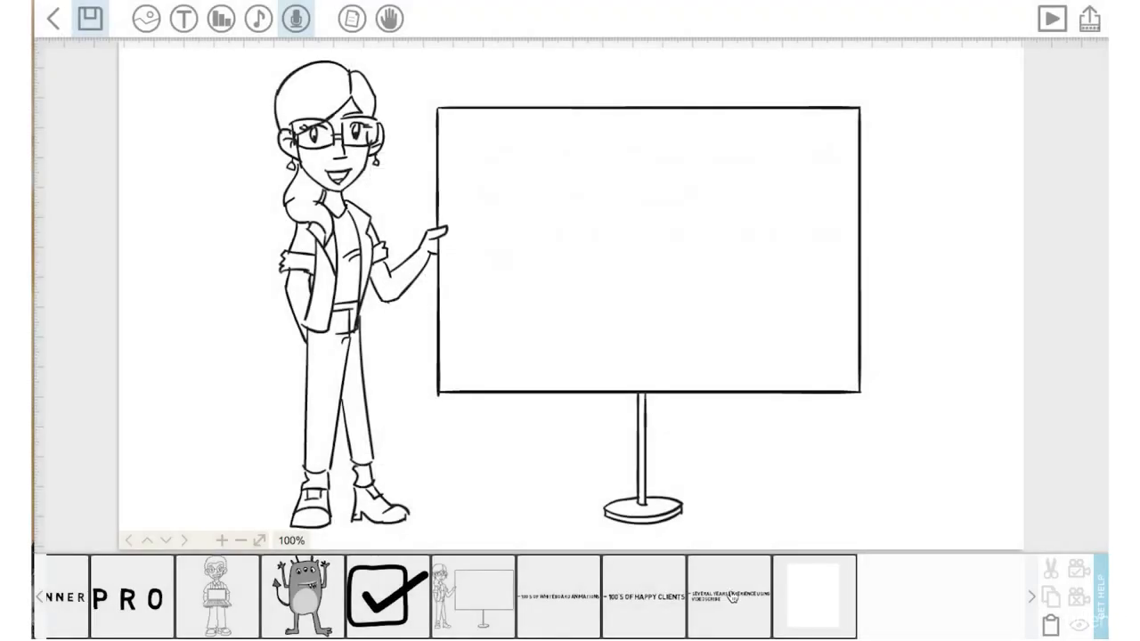
Step: Reword the top bullet to 'You'll learn all the tools' and reposition it on the board
click(730, 596)
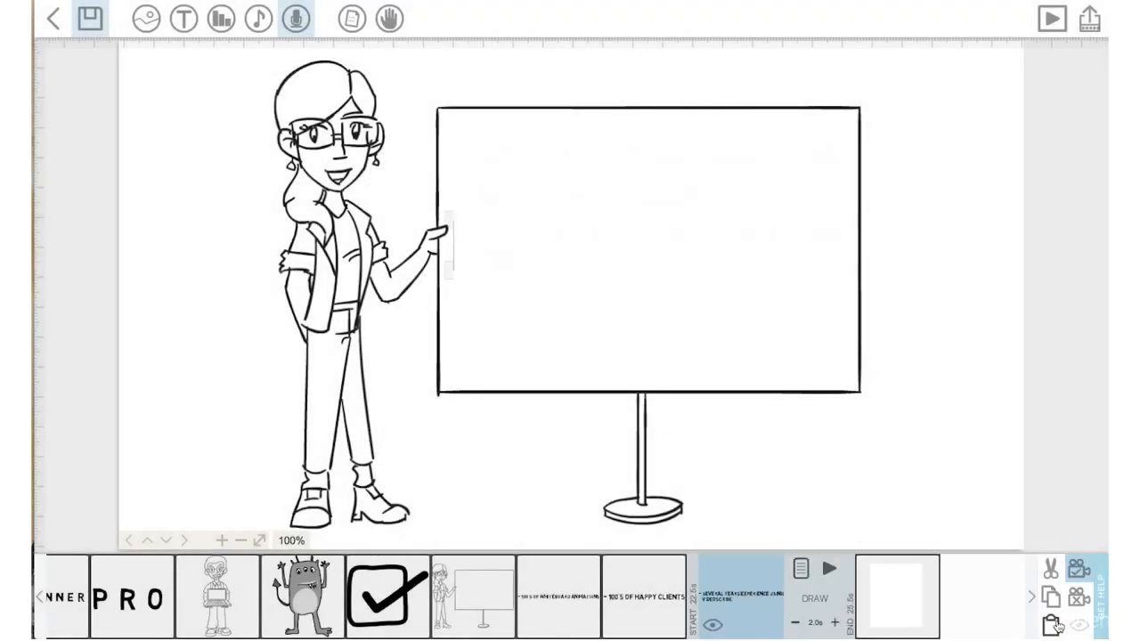
click(1049, 620)
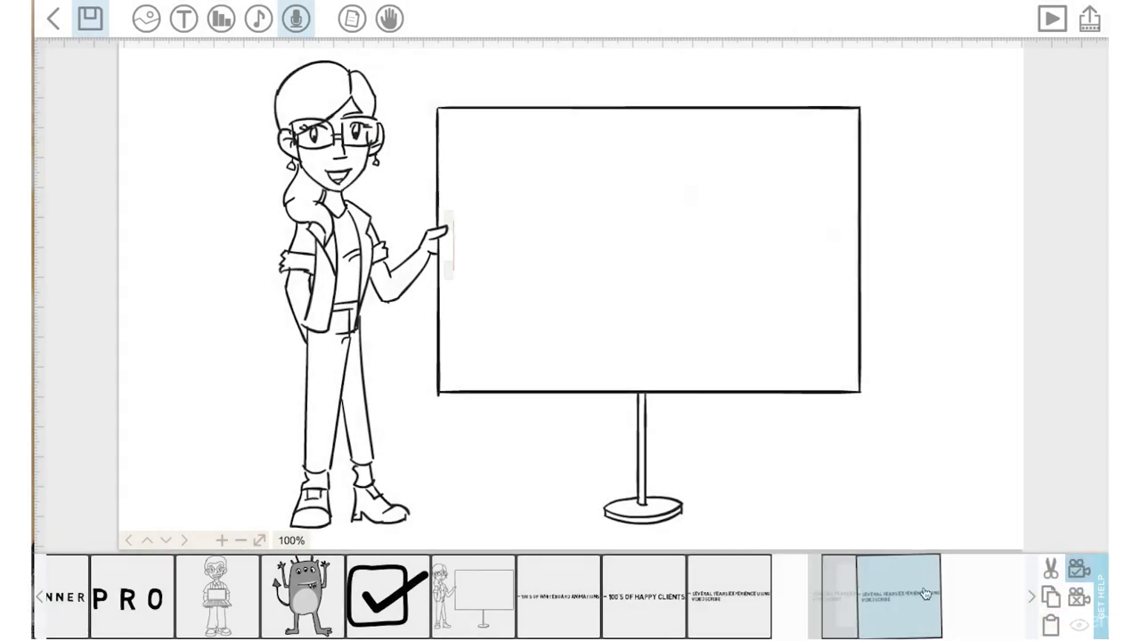
click(900, 593)
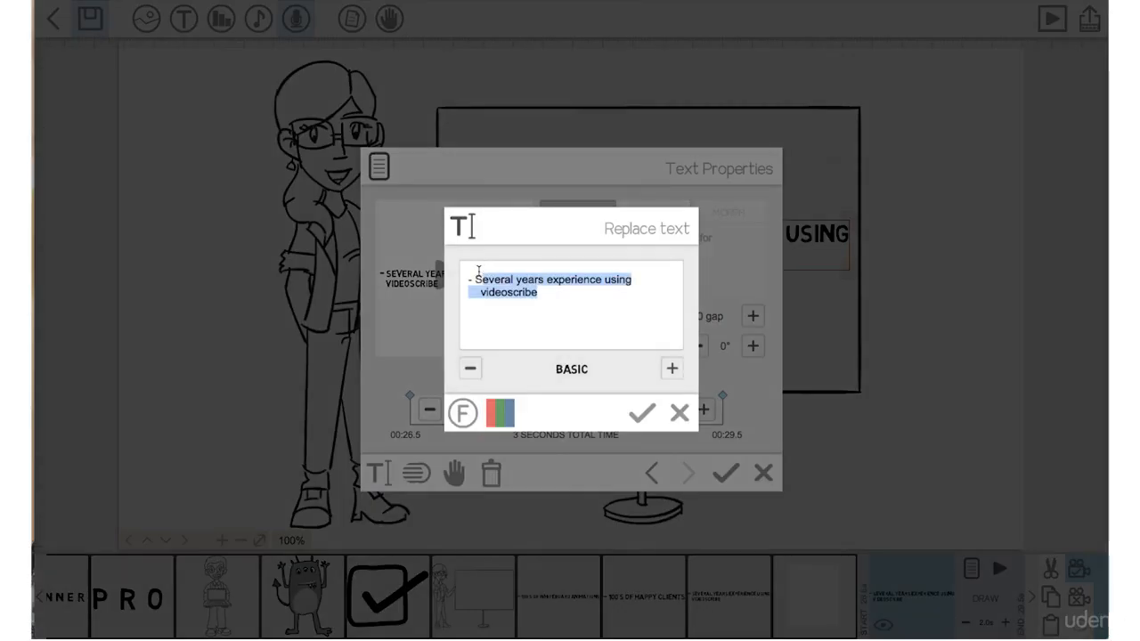
text(You'll learn all the tools)
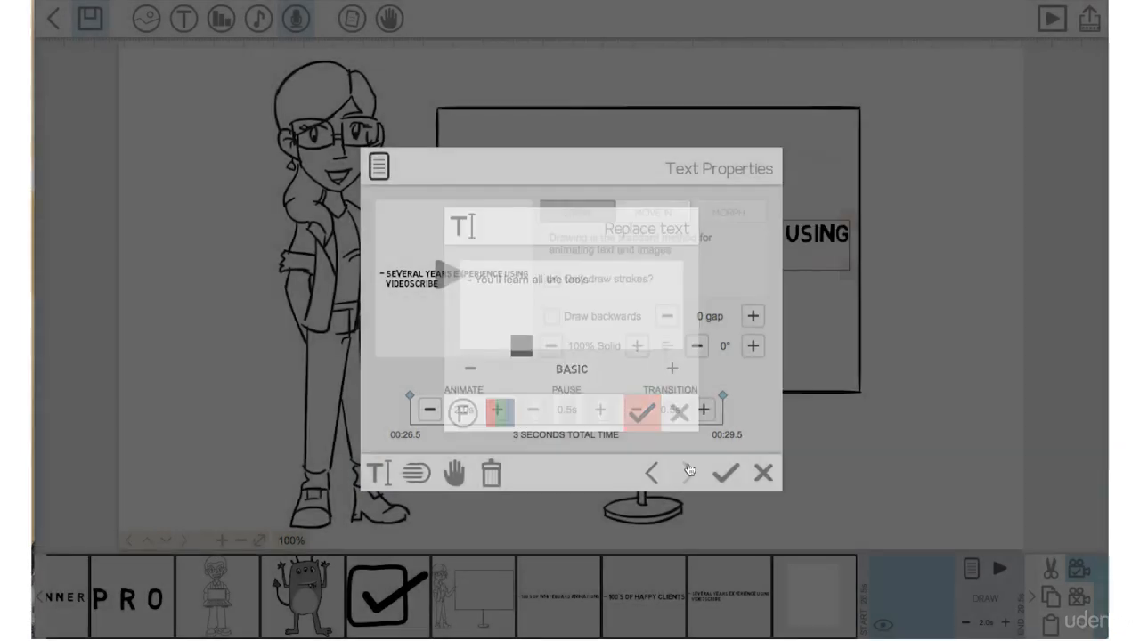
click(723, 472)
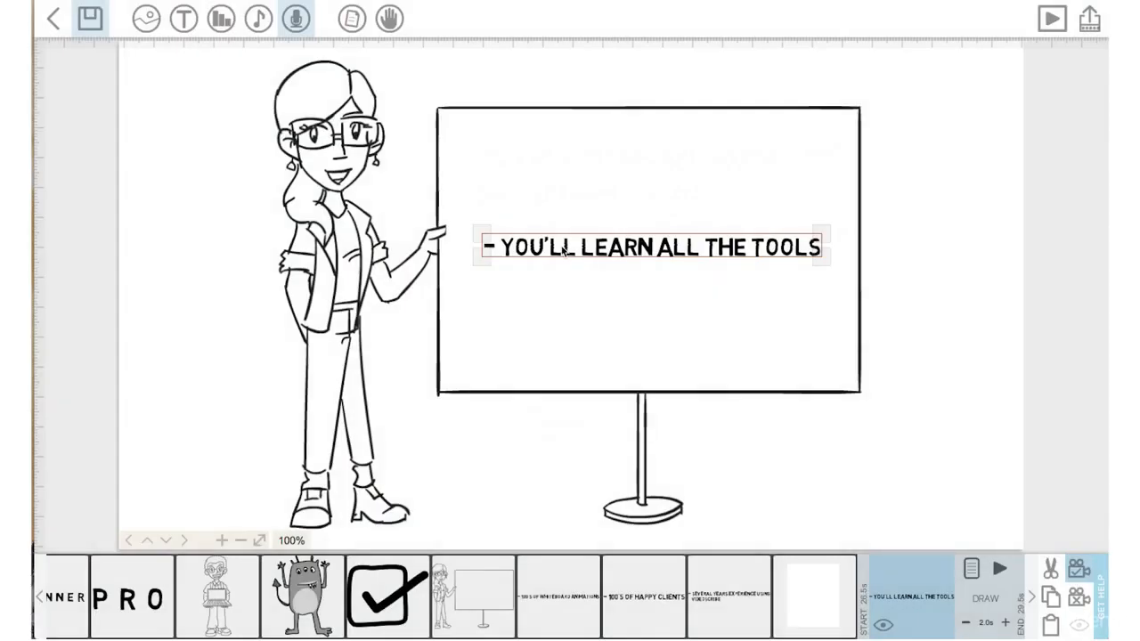
drag(650, 247, 620, 148)
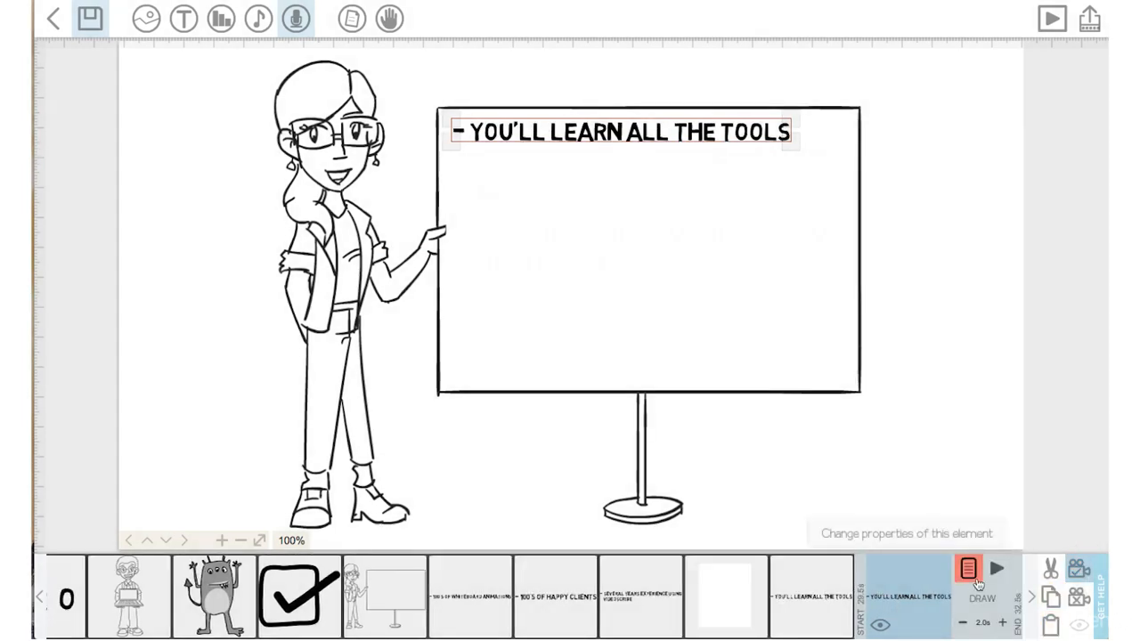
Step: Reword the copied bullet to '- How to create engaging videos' and apply it
click(969, 570)
text(- How to creat)
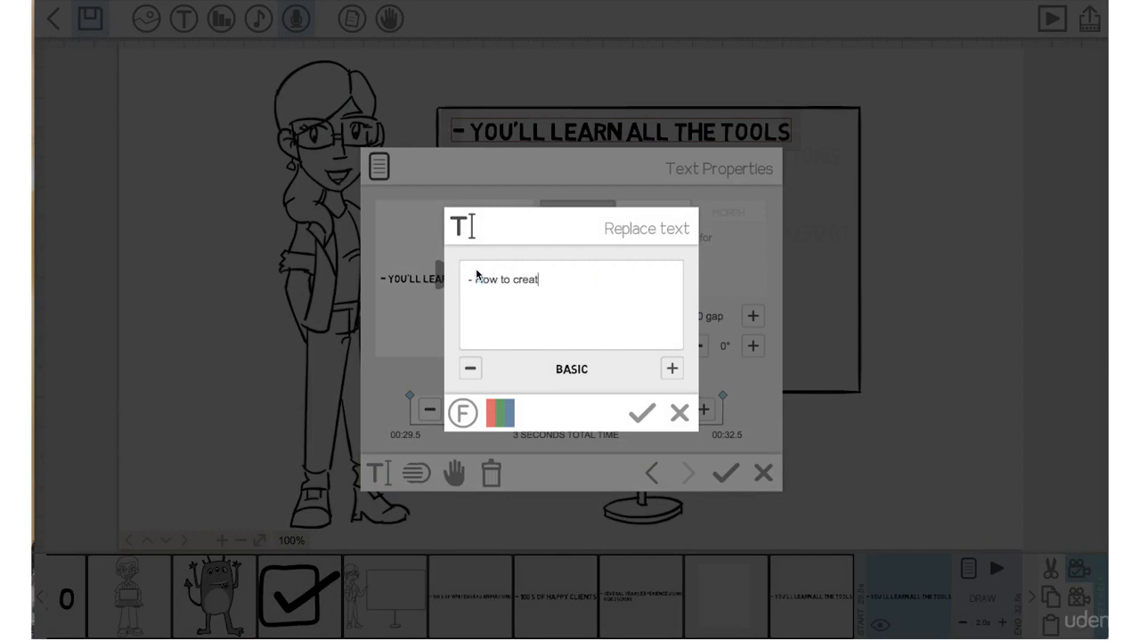
text(e engaging videos)
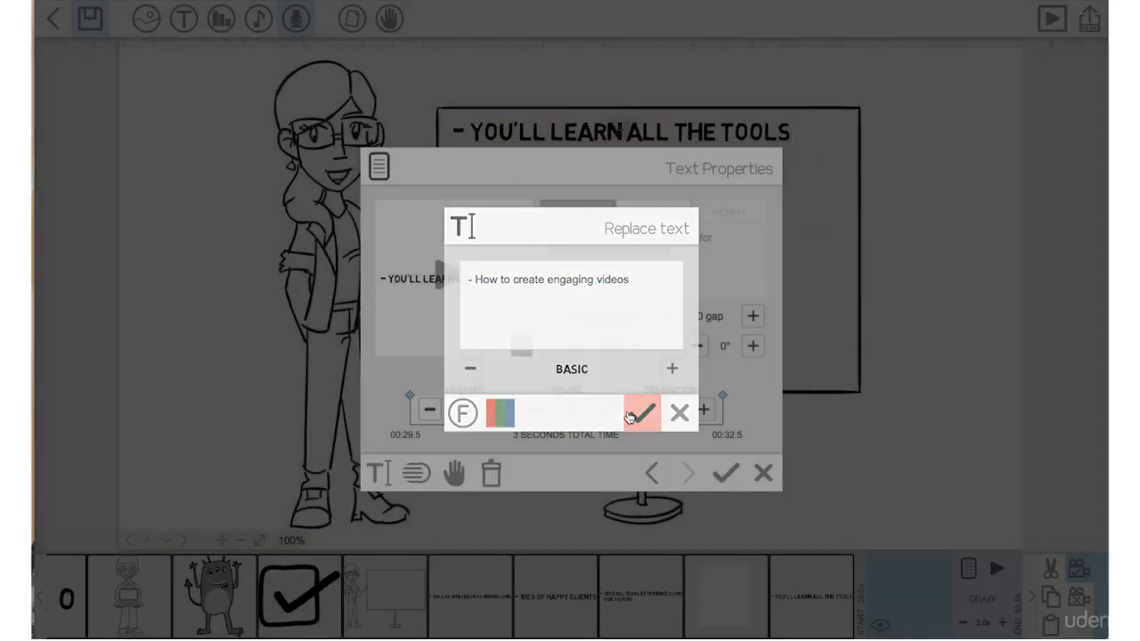
click(648, 414)
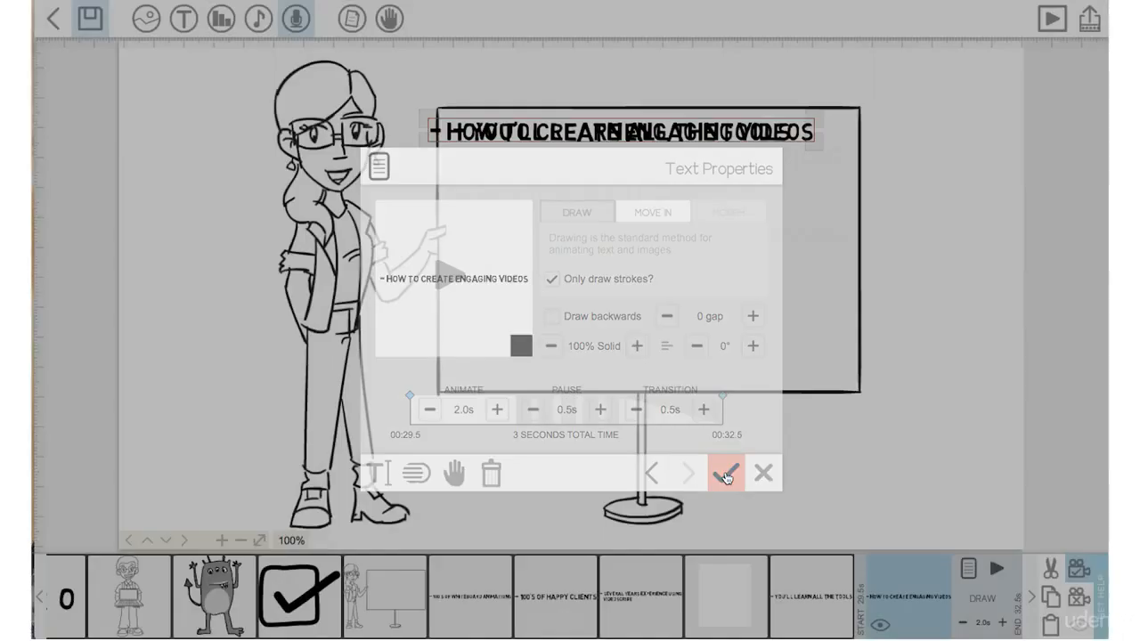
click(727, 474)
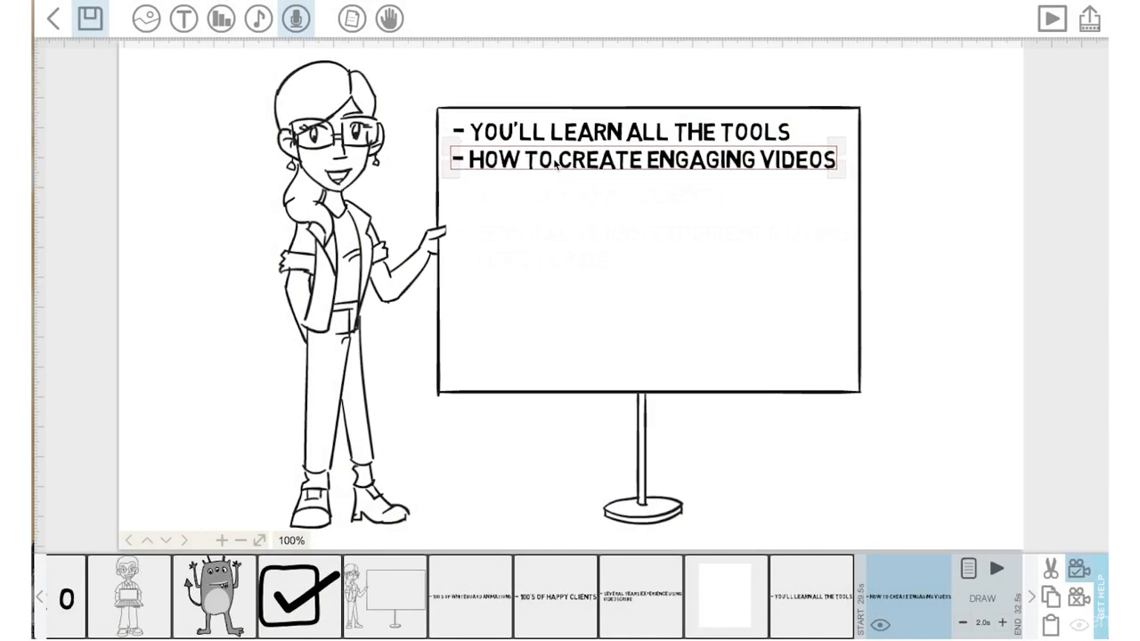
mouse_move(744, 152)
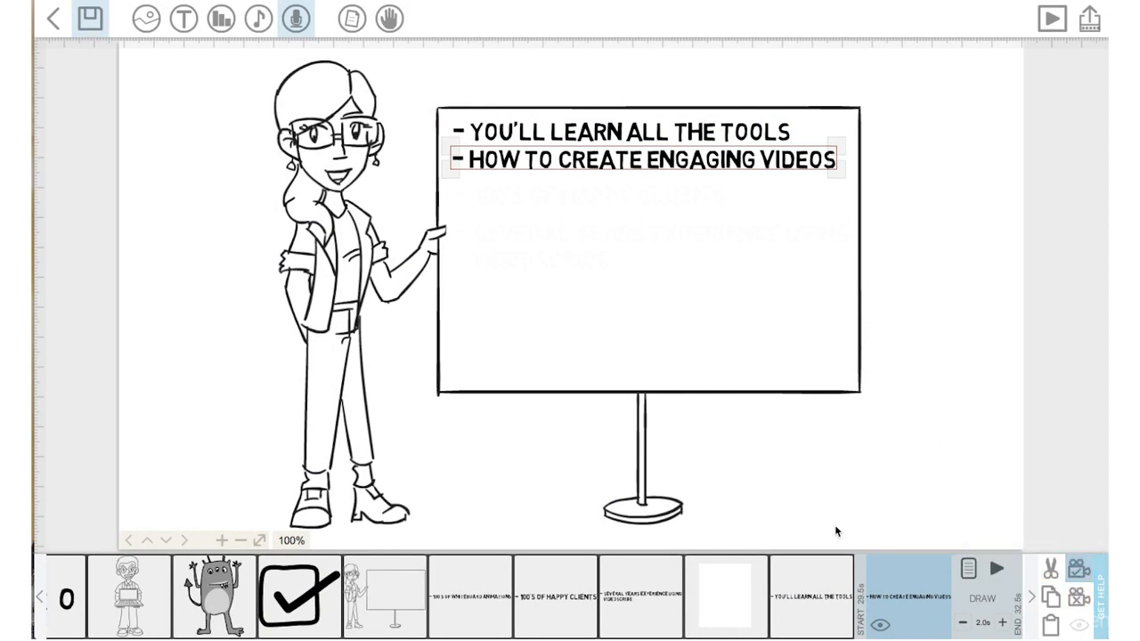
mouse_move(34, 157)
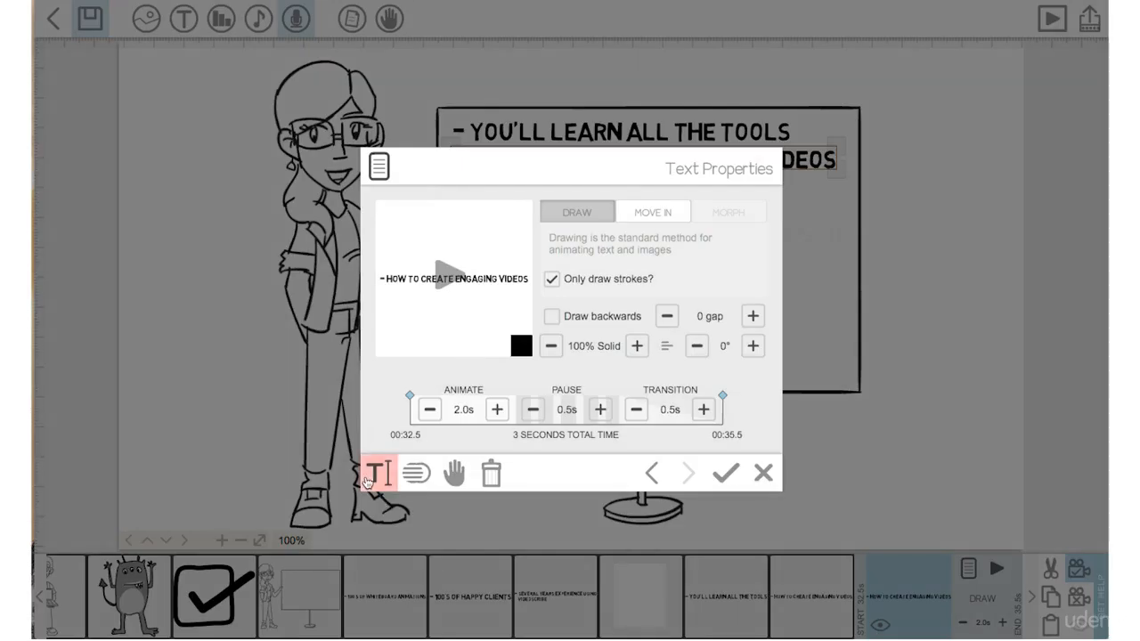
Step: Replace the copied bullet's text with '- Create your own videos' and apply it
click(376, 474)
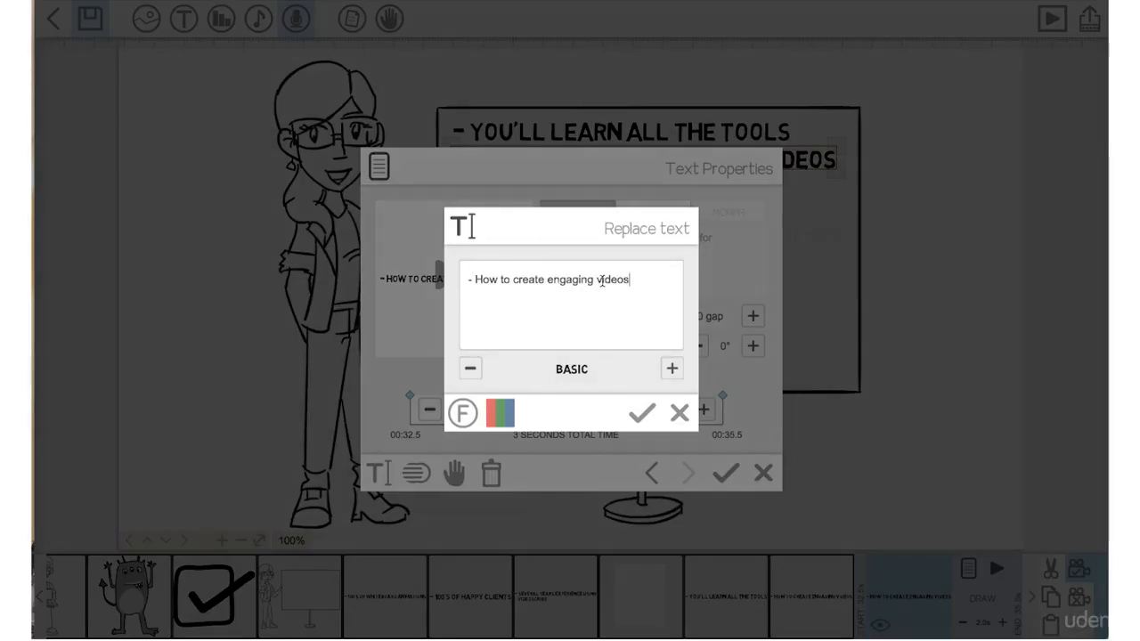
text(- Create)
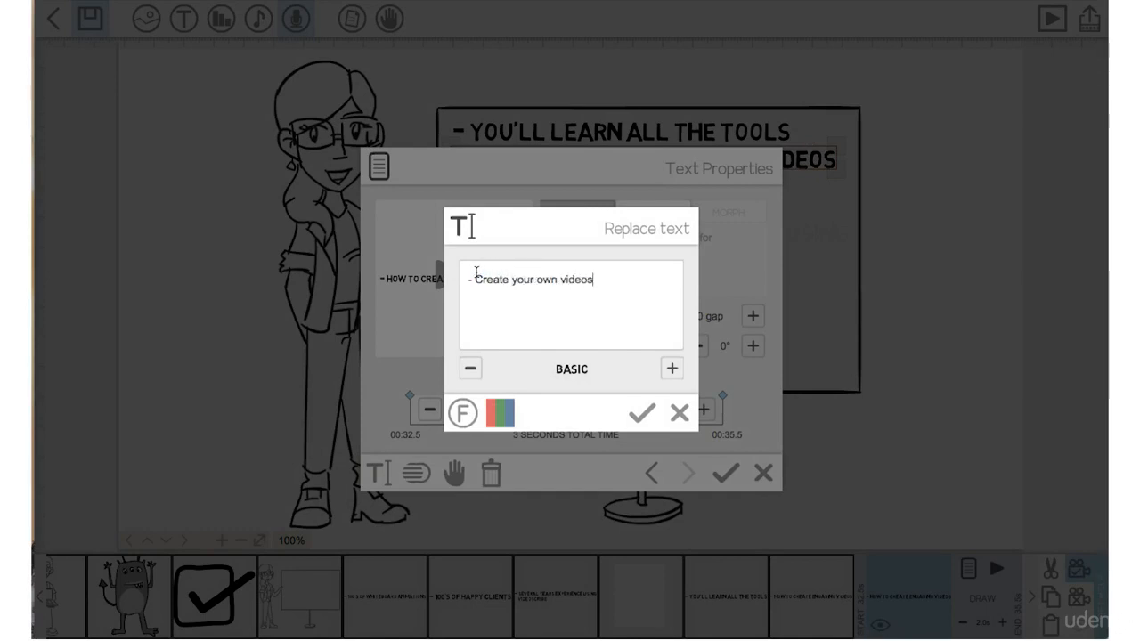
click(645, 413)
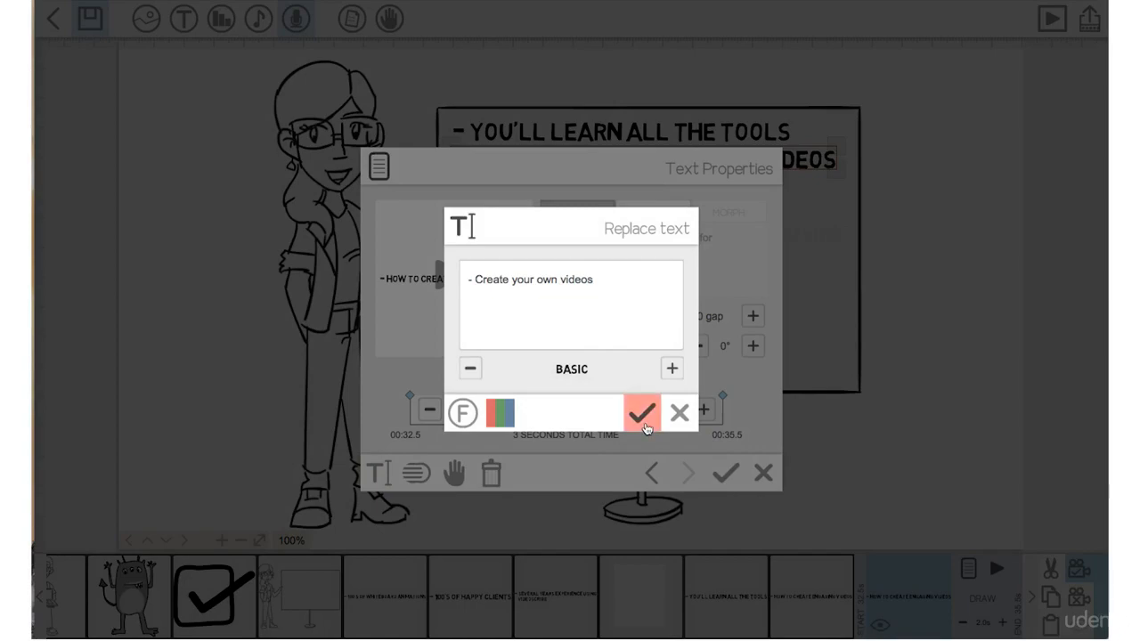
click(645, 415)
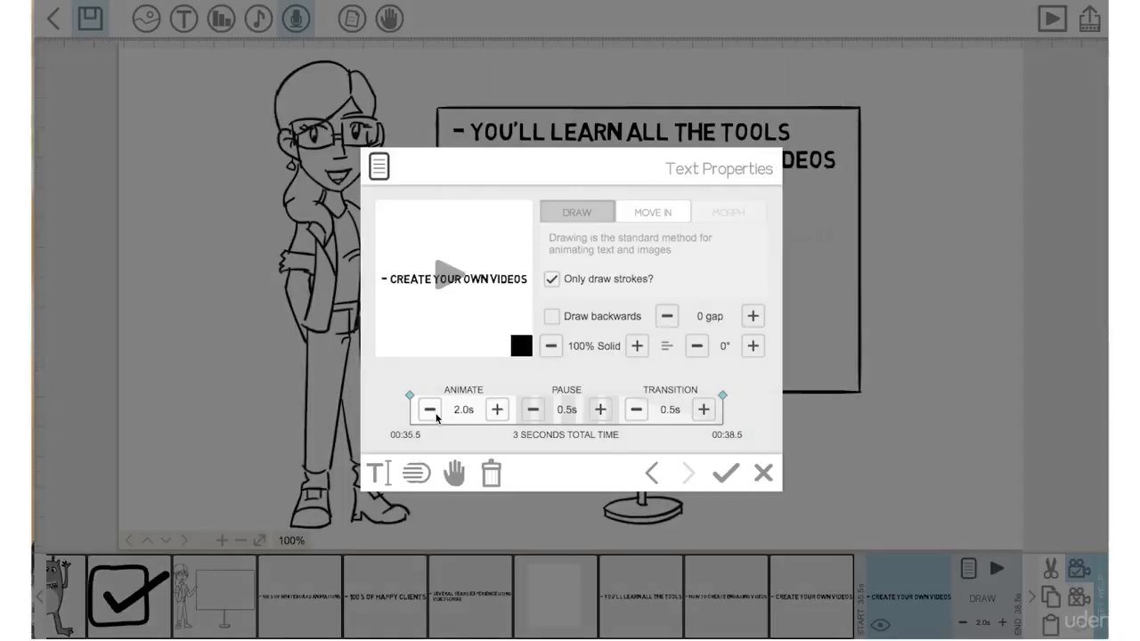
Step: Replace the copied bullet's text with '- Sell your services' and apply it
click(377, 474)
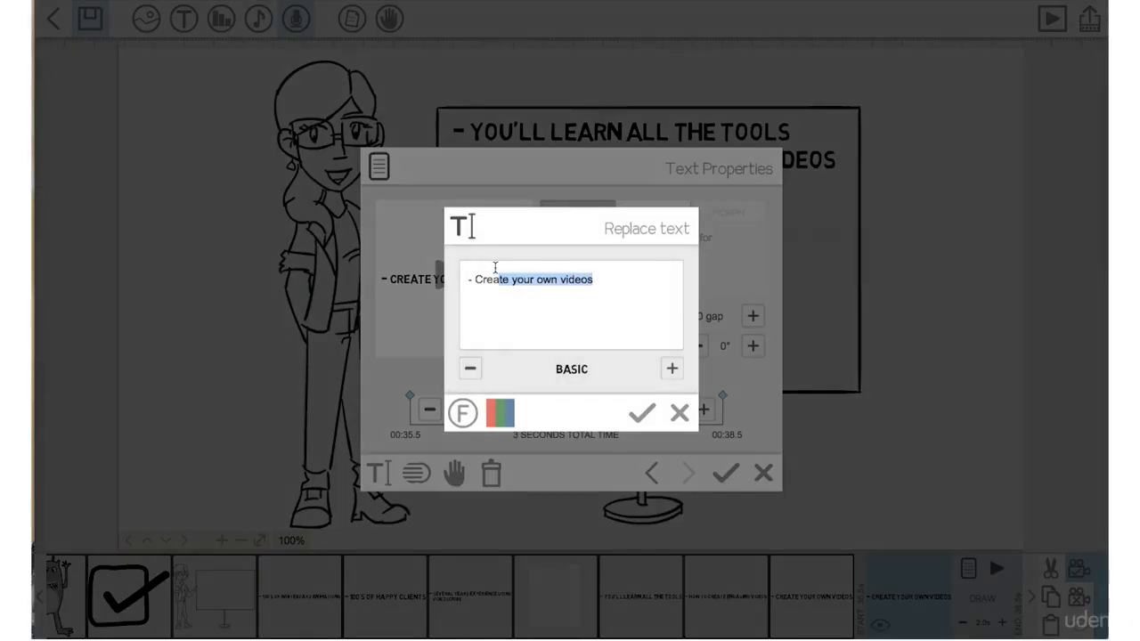
text(sell your servi)
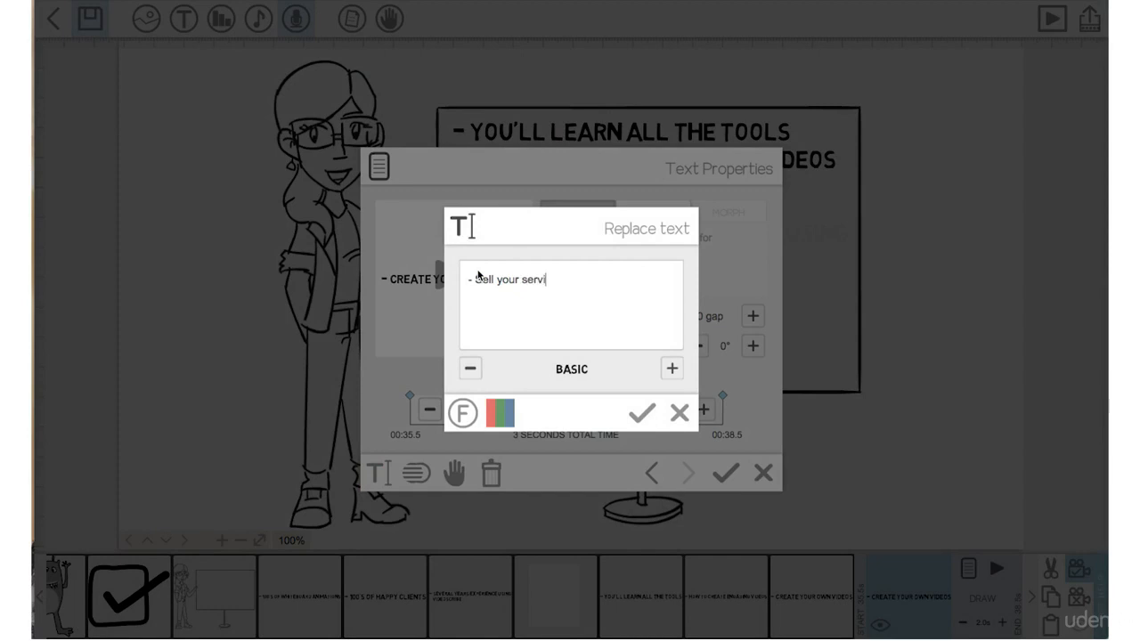
click(645, 414)
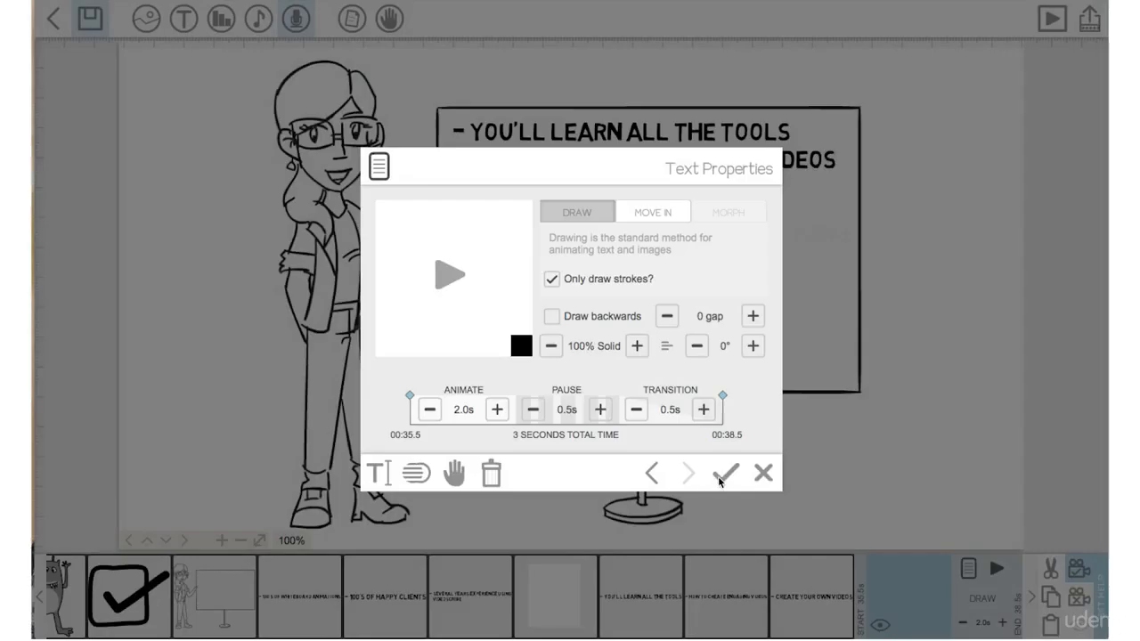
click(725, 474)
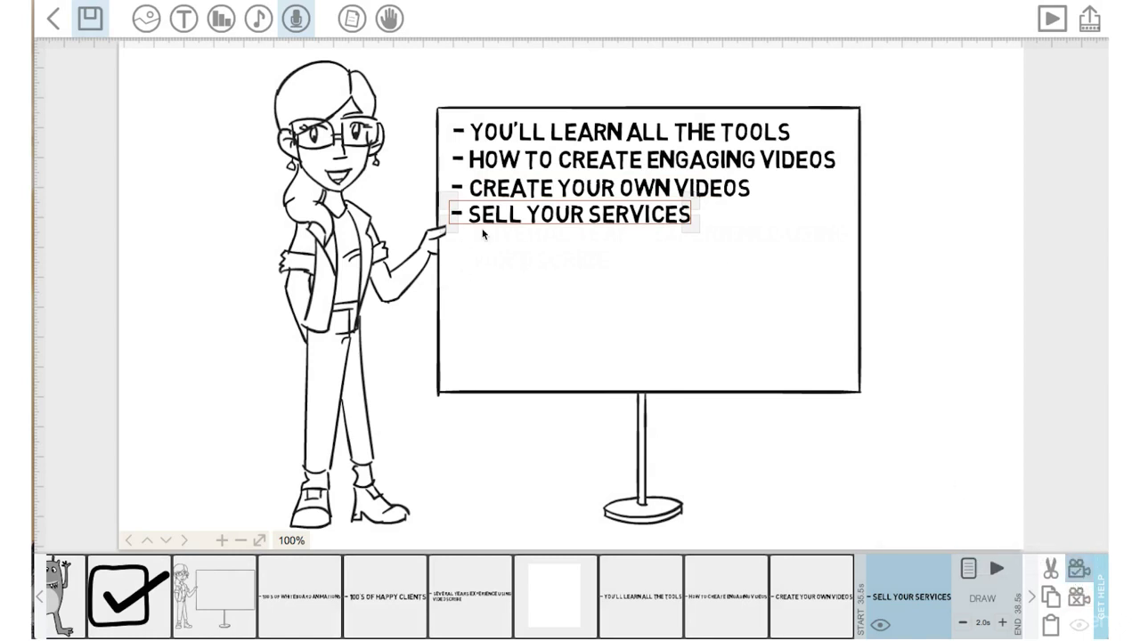
mouse_move(399, 157)
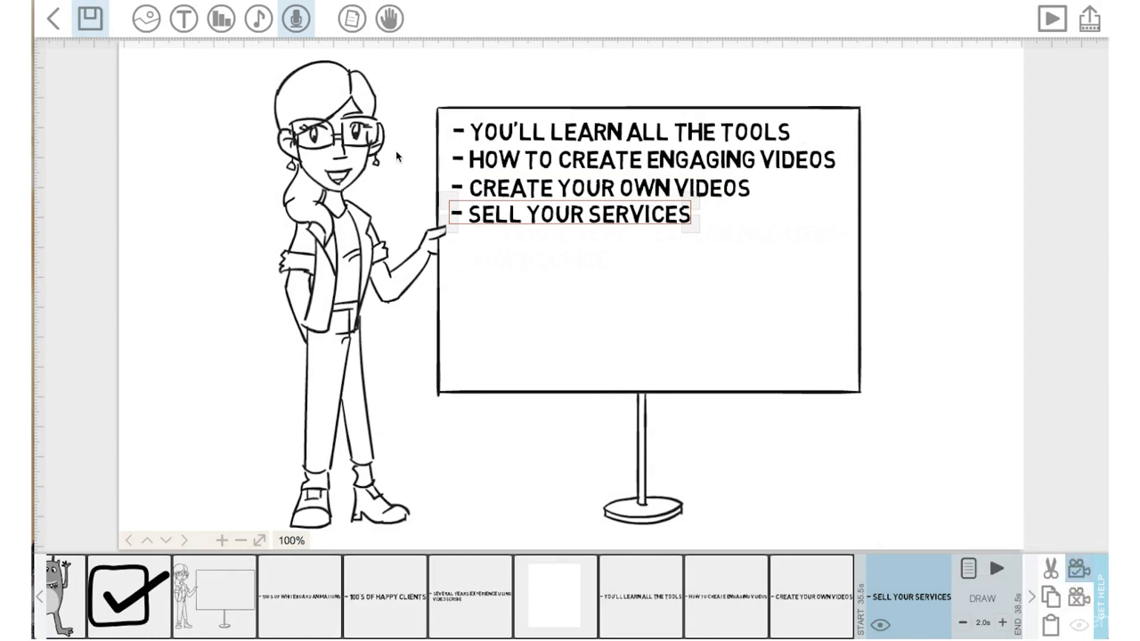
mouse_move(616, 448)
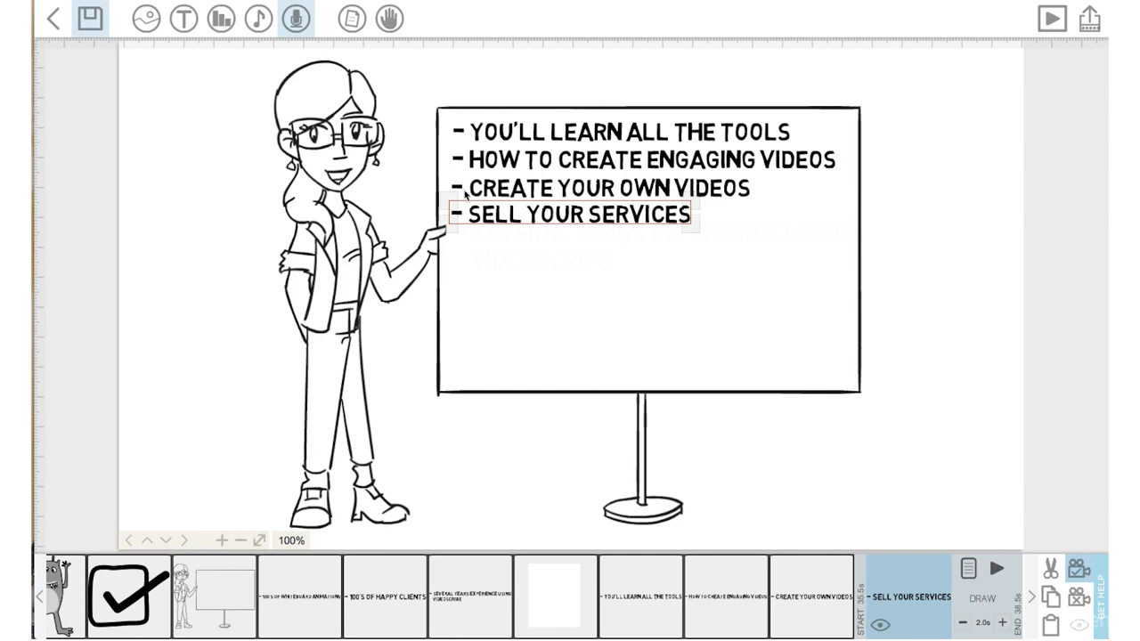
mouse_move(602, 224)
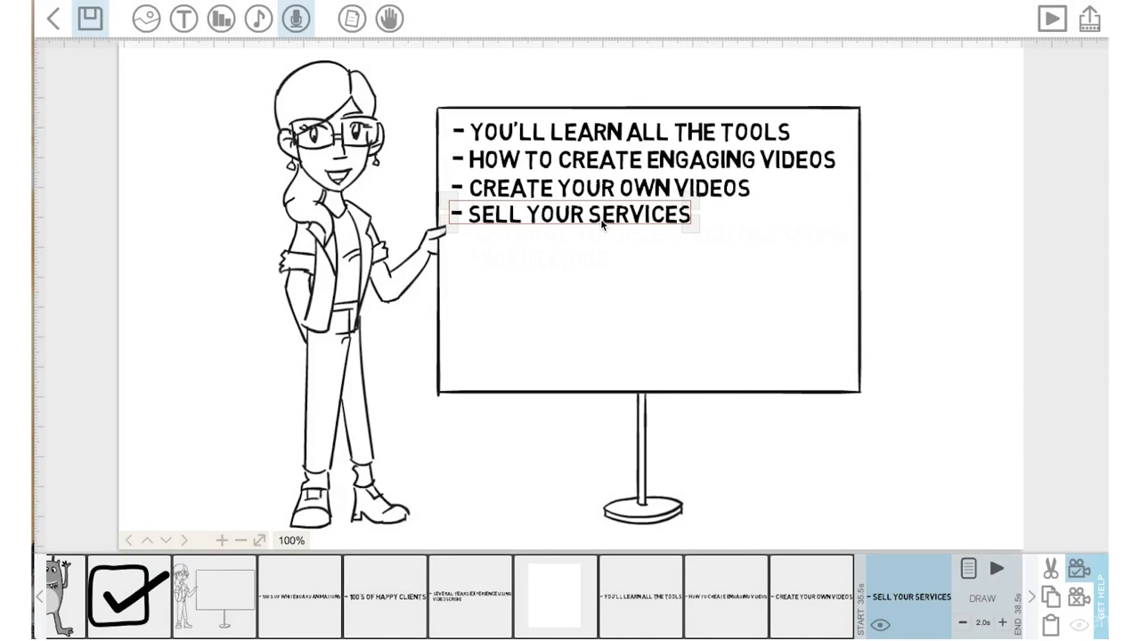
mouse_move(586, 265)
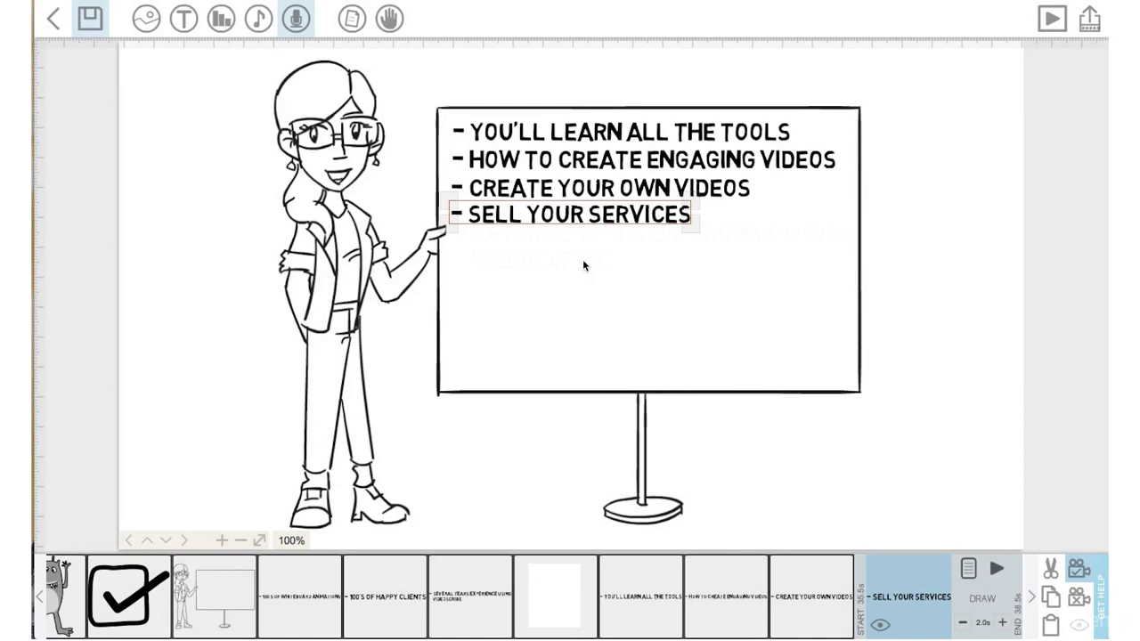
mouse_move(723, 217)
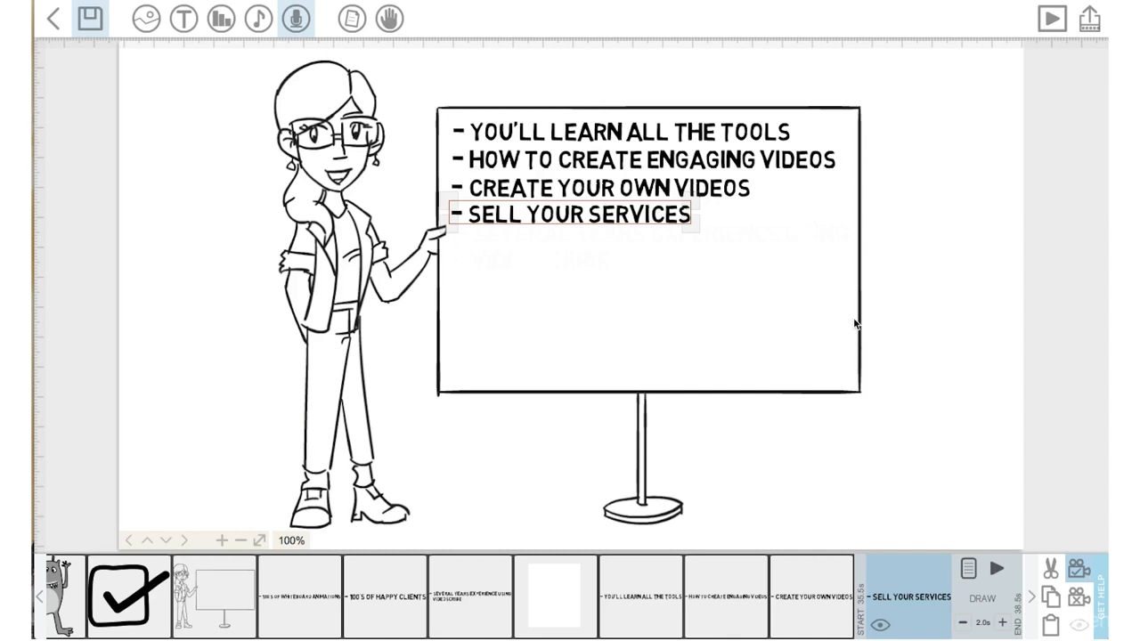
mouse_move(620, 310)
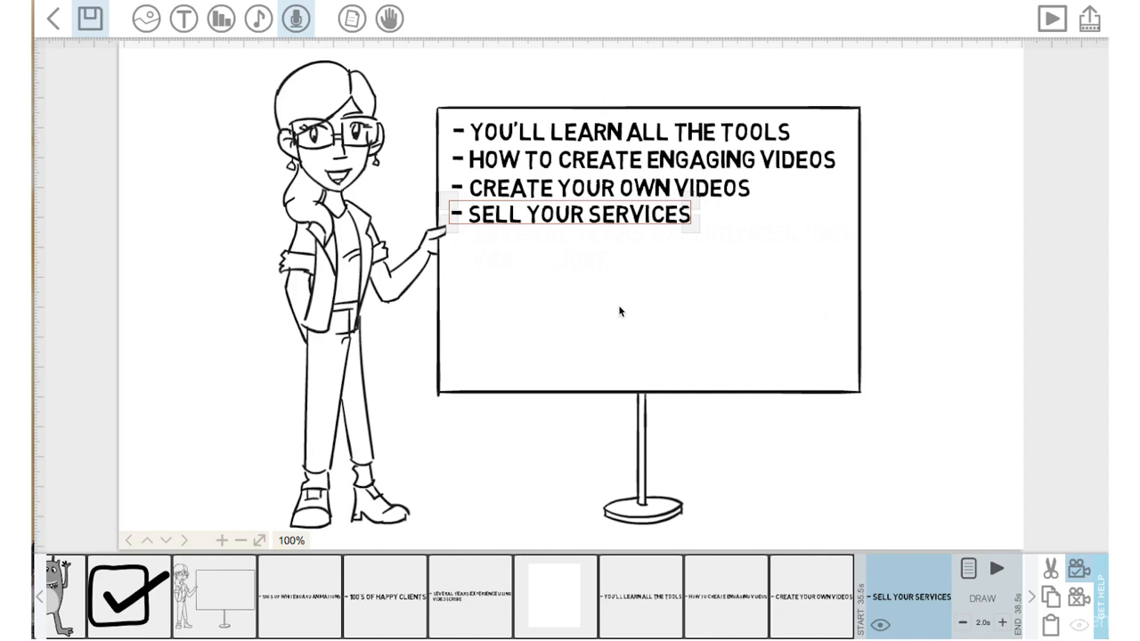
mouse_move(470, 253)
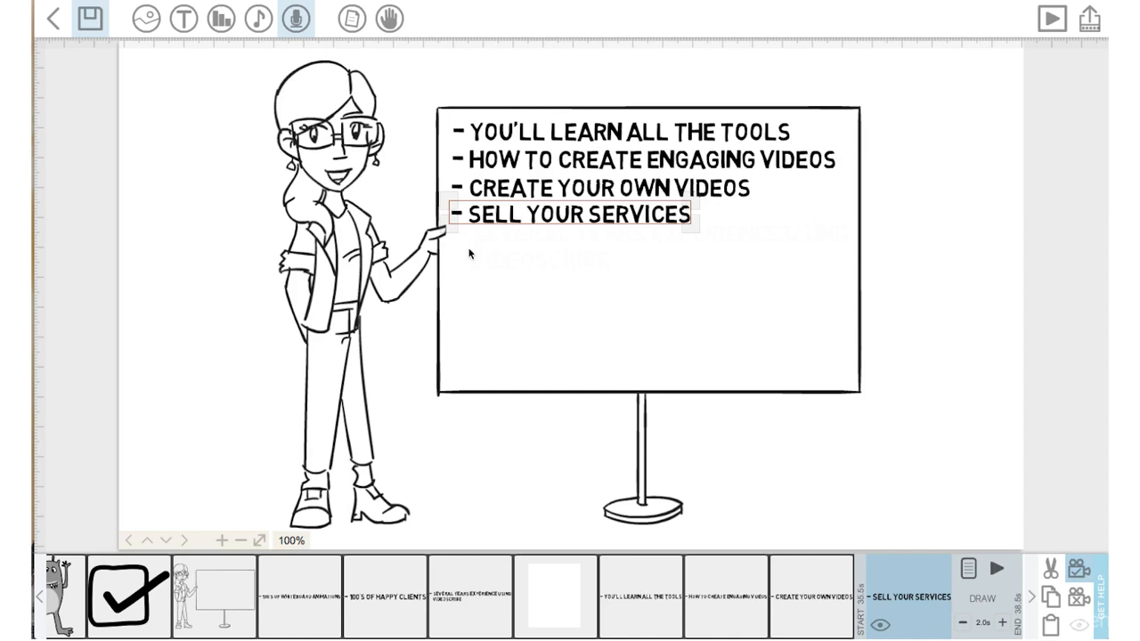
mouse_move(688, 219)
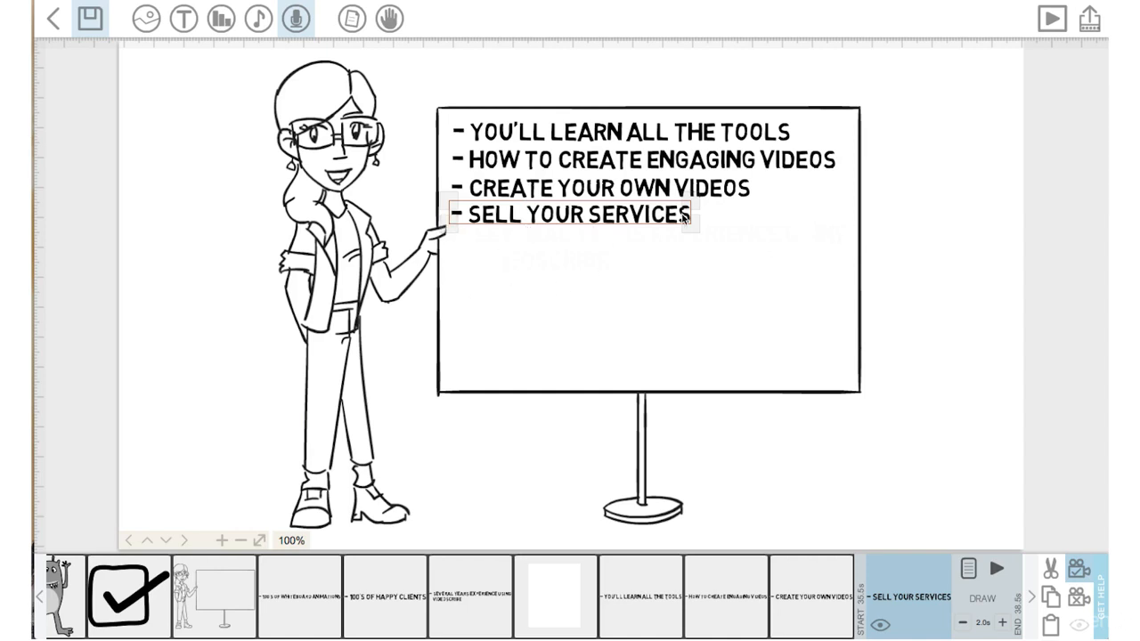
mouse_move(468, 288)
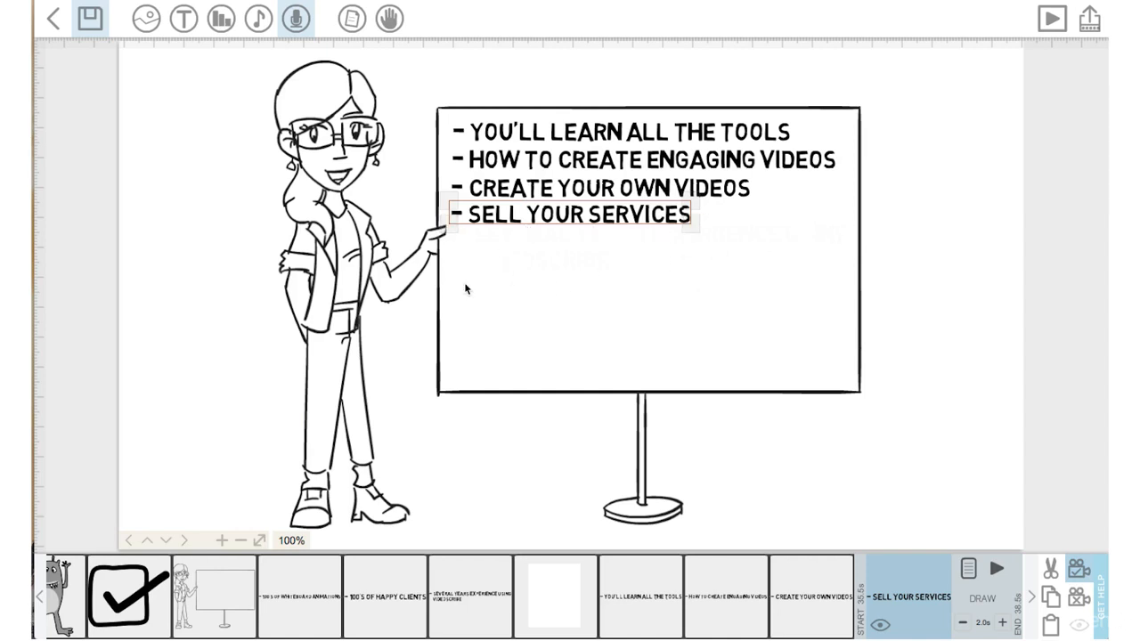
mouse_move(454, 242)
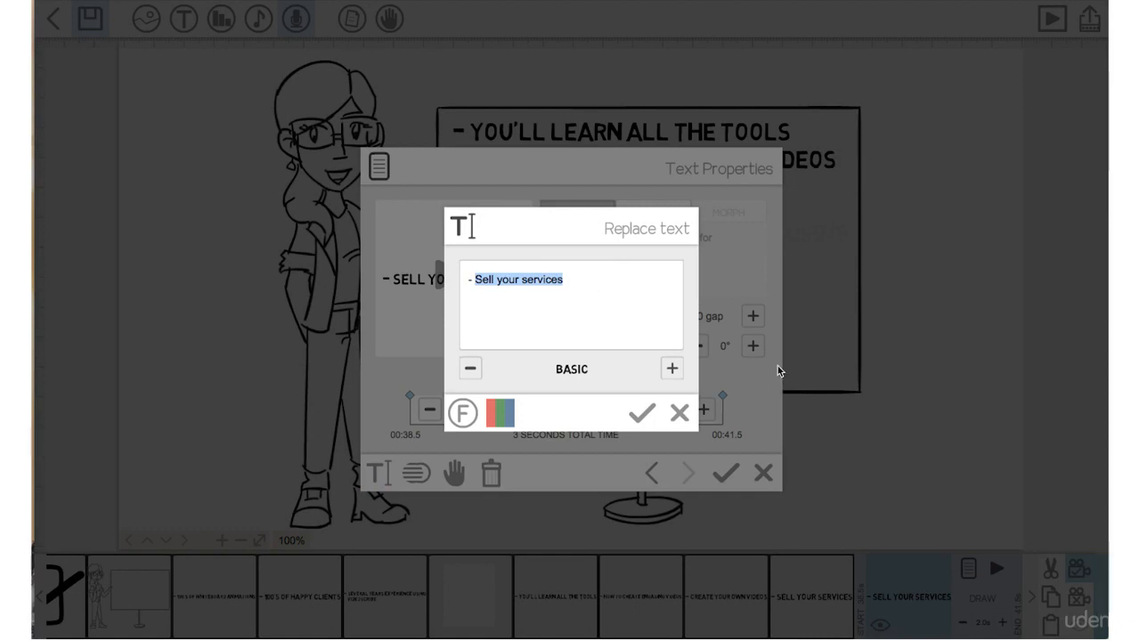
mouse_move(566, 235)
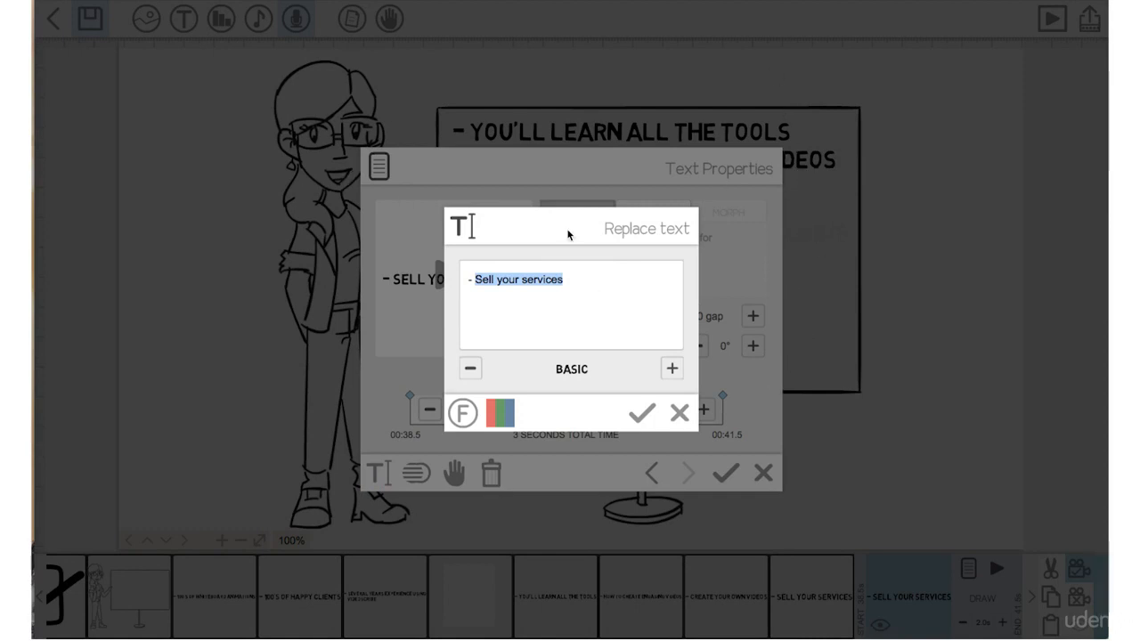
Step: Confirm the drawing speed, camera and library bullet wording for the remaining bullets
click(637, 413)
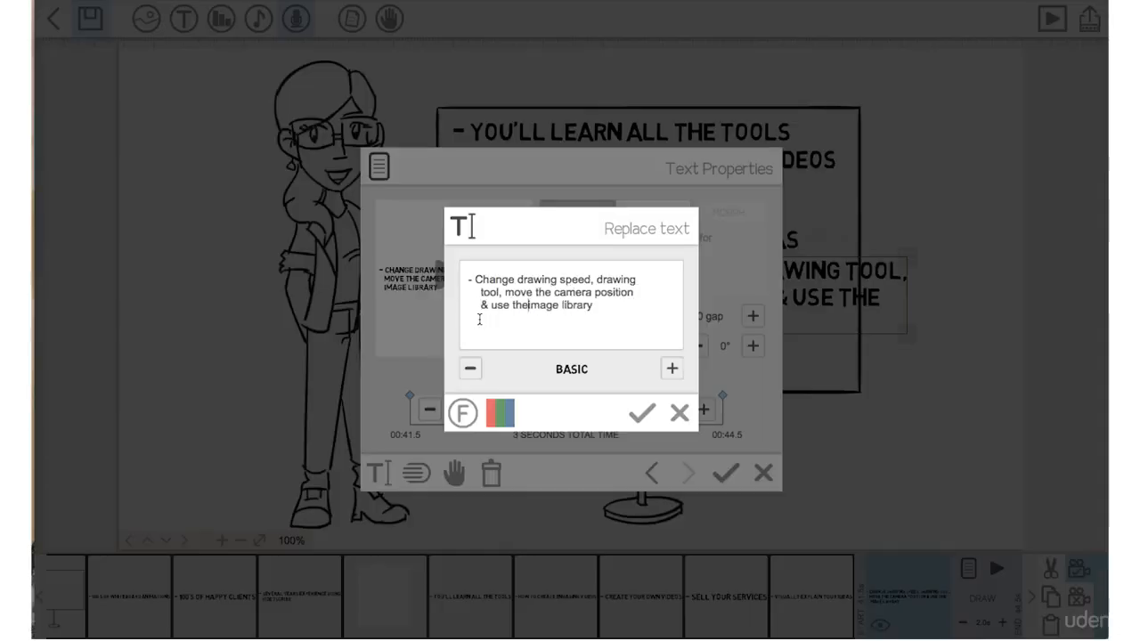
click(641, 413)
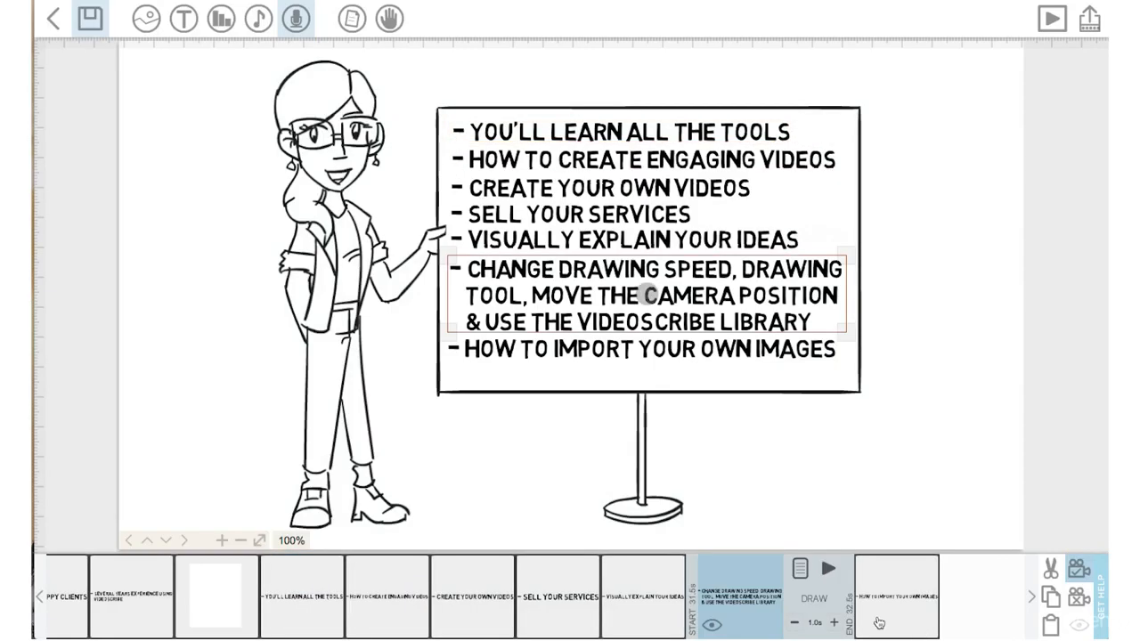
mouse_move(406, 609)
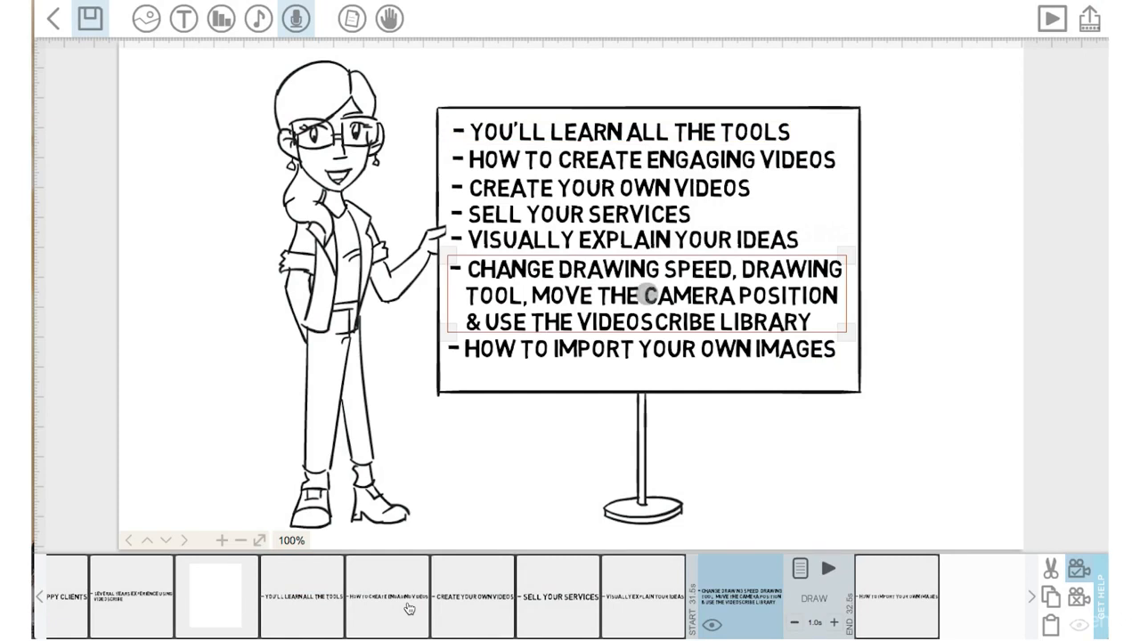
mouse_move(306, 597)
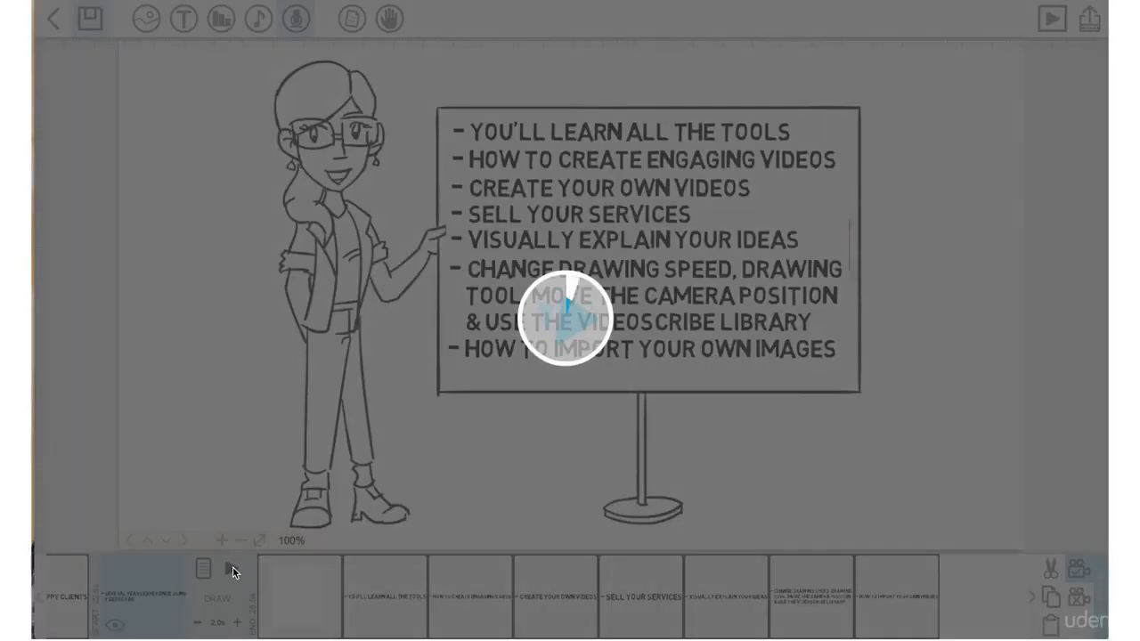
Step: Preview the scene from the earlier blank-board element onward
click(228, 570)
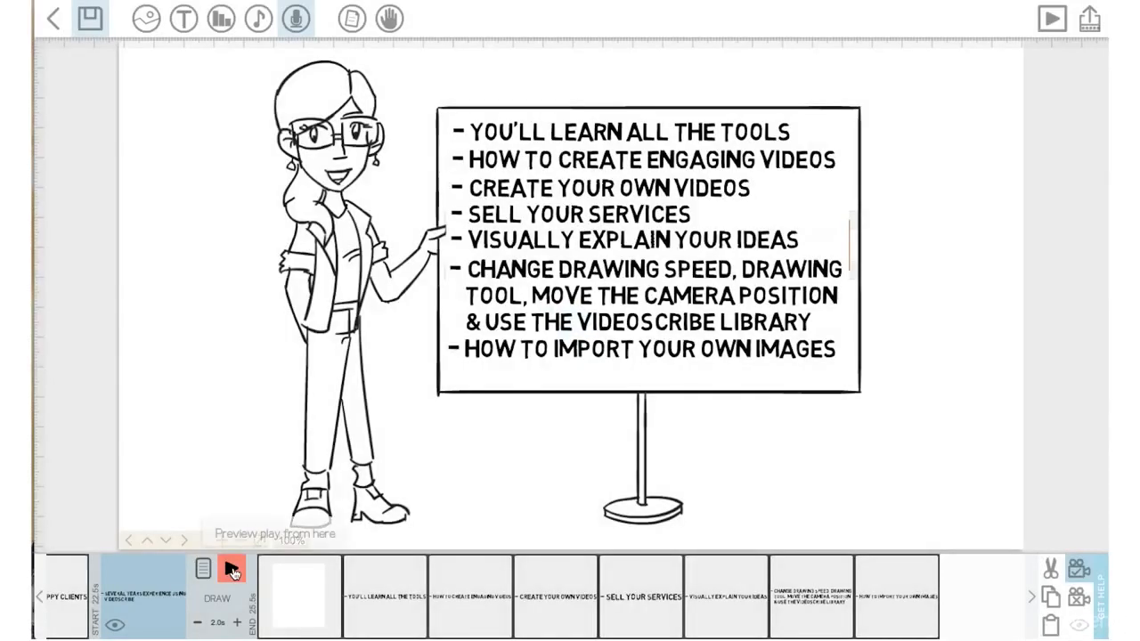